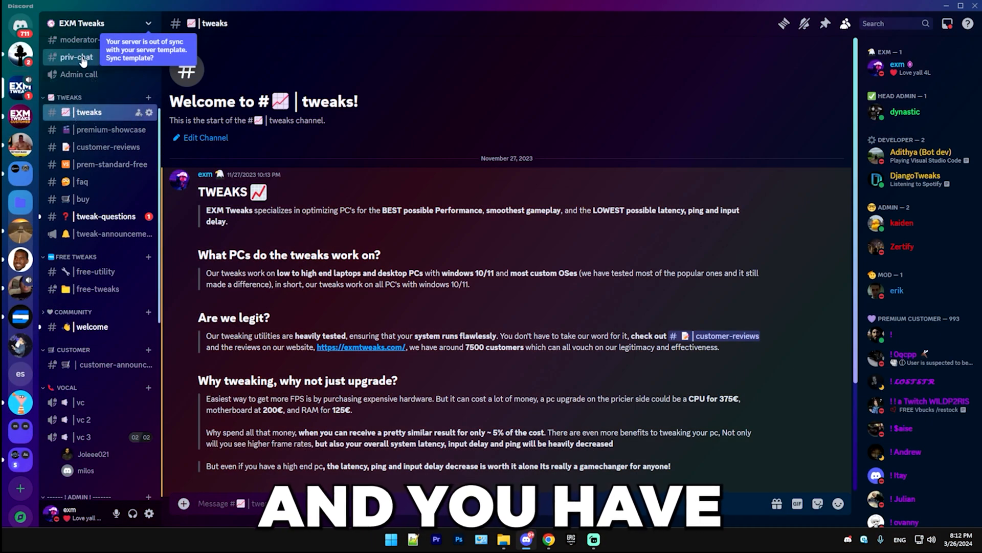
pyautogui.moveTo(93, 244)
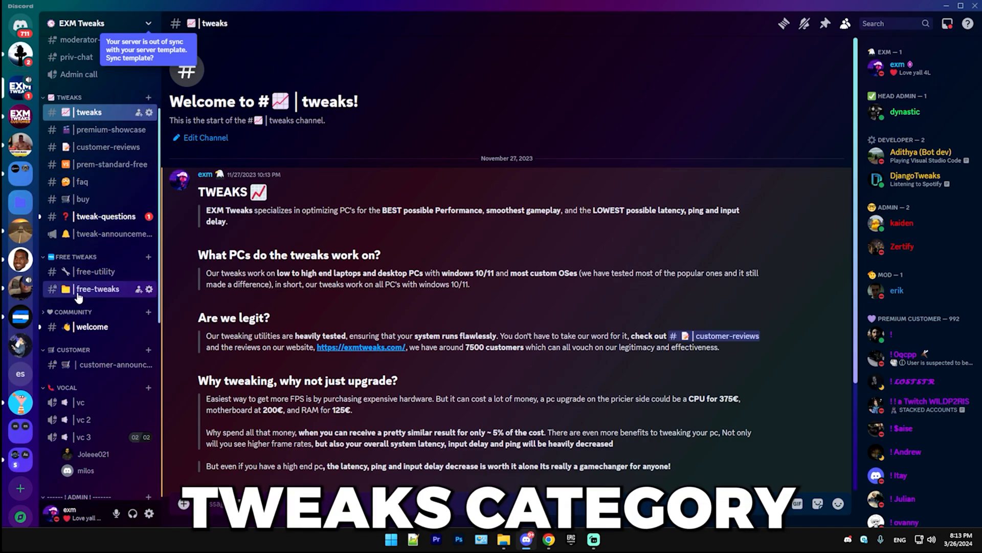
# - Reach the guide's Google Drive download link from the free-tweaks channel
pyautogui.click(98, 288)
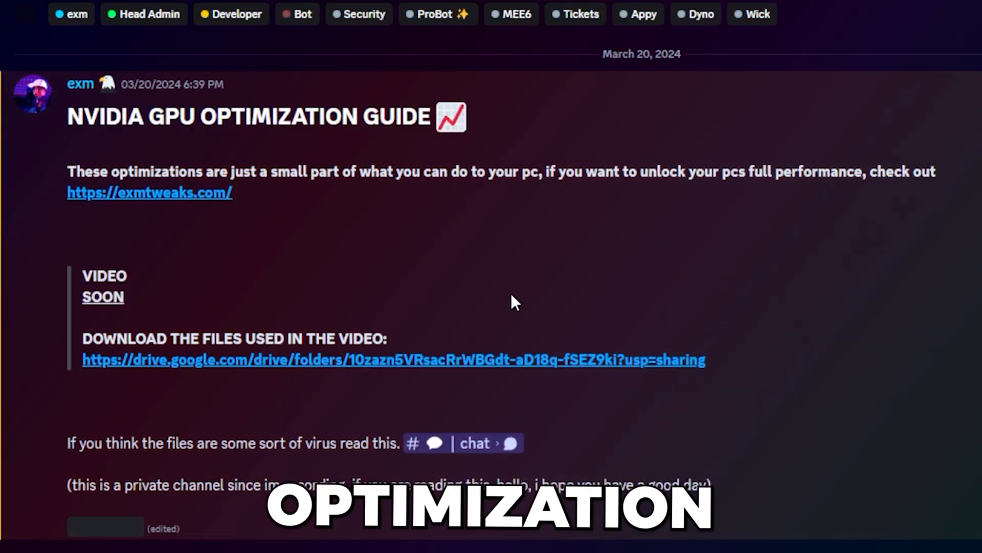
pyautogui.moveTo(578, 431)
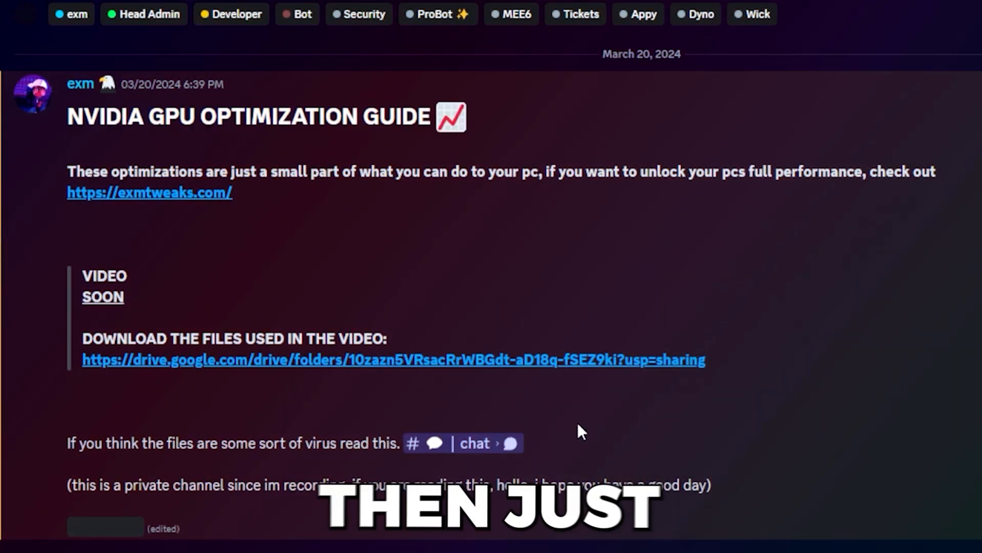
pyautogui.moveTo(654, 403)
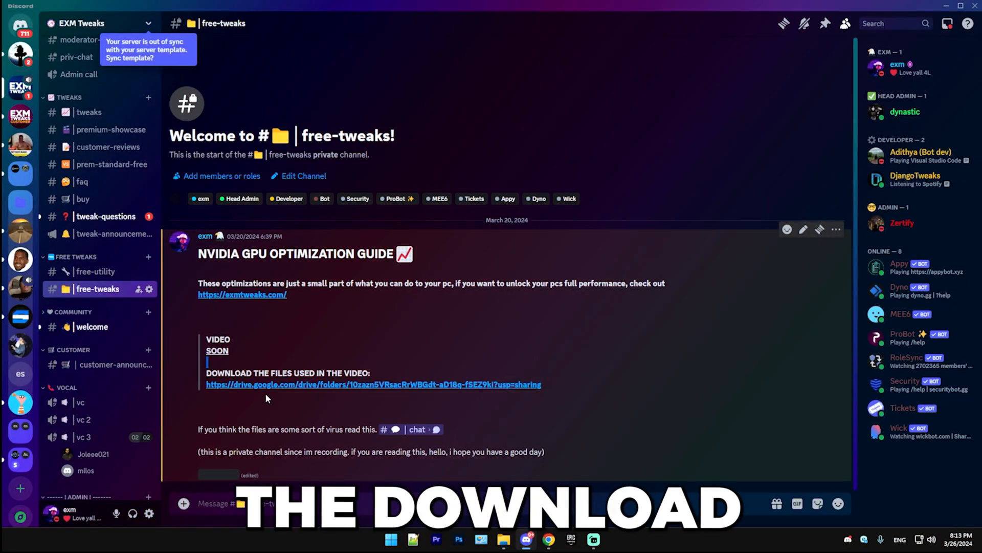
pyautogui.click(374, 383)
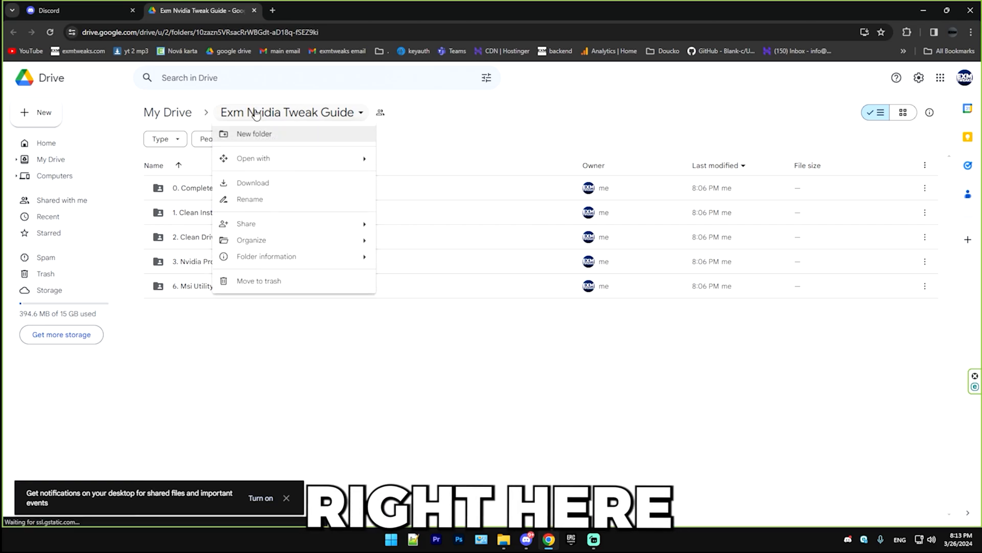
pyautogui.moveTo(288, 127)
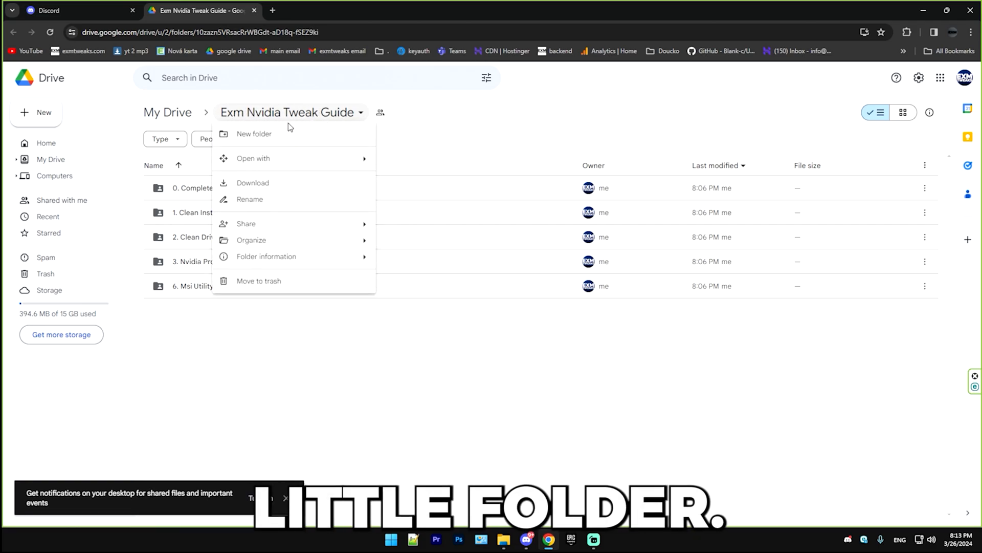
# - Download the Exm Nvidia Tweak Guide folder as a zip
pyautogui.click(253, 182)
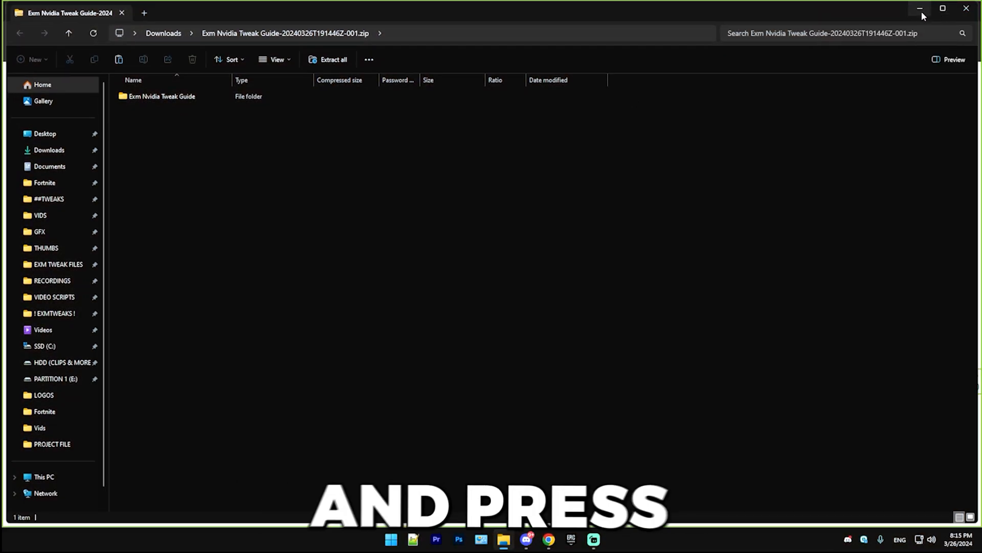
# - Show the desktop and enter the extracted Exm Nvidia Tweak Guide folder
pyautogui.click(921, 9)
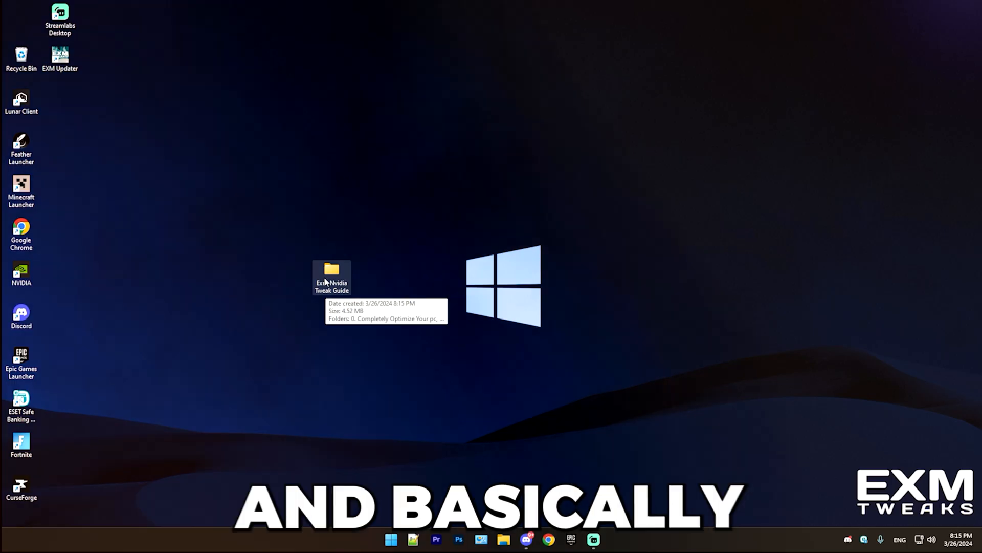
pyautogui.doubleClick(331, 276)
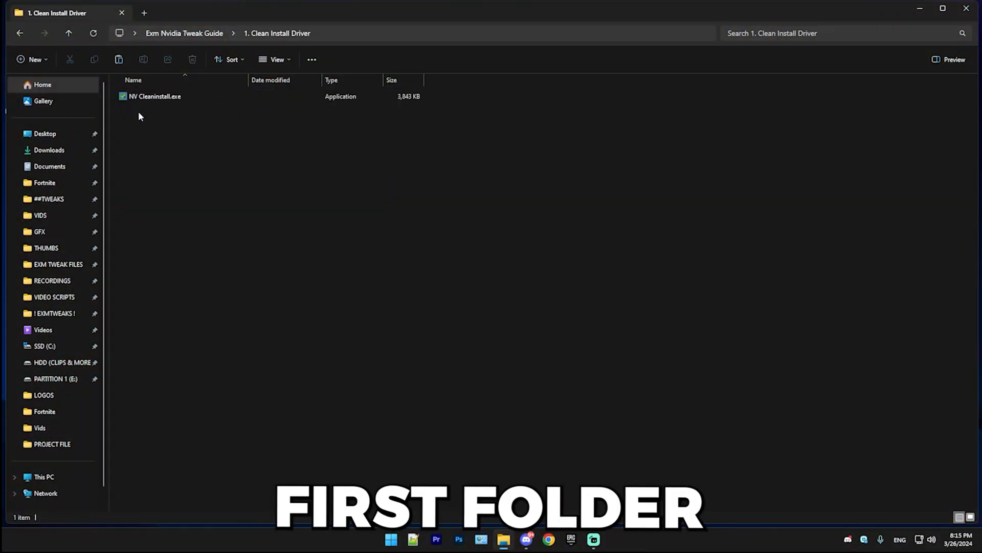
# - Run NV Cleaninstall as administrator and manually select driver 537.58 Desktop DCH
pyautogui.rightClick(155, 97)
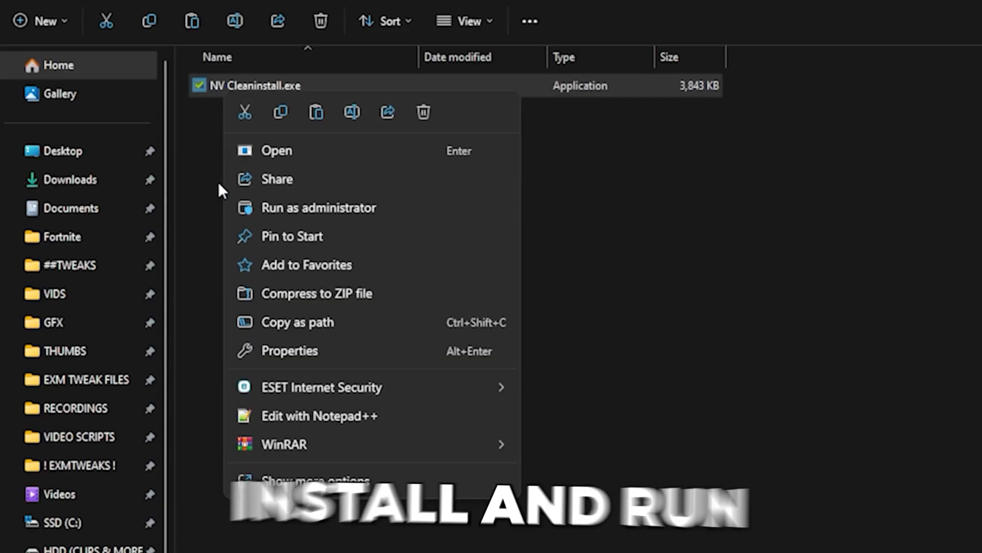
pyautogui.click(277, 150)
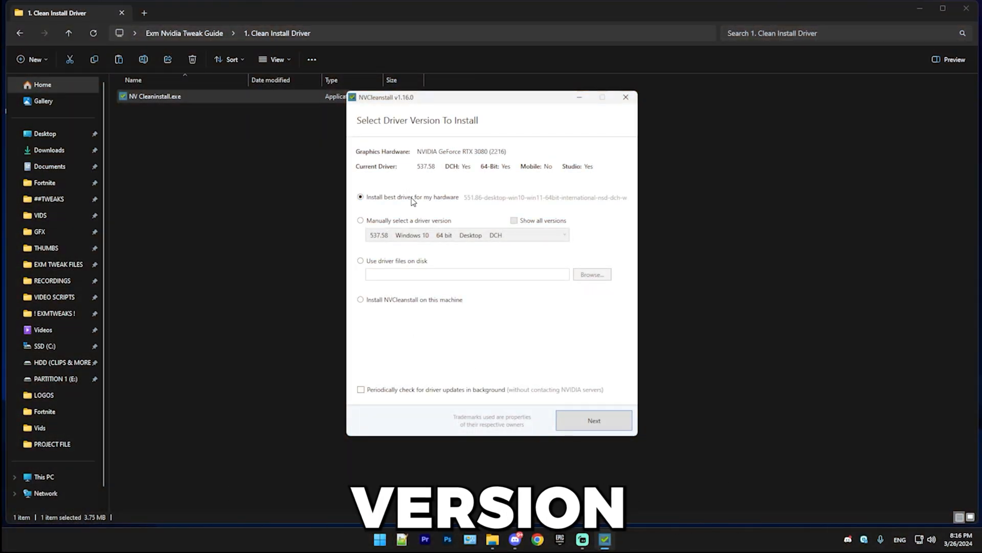
pyautogui.click(361, 221)
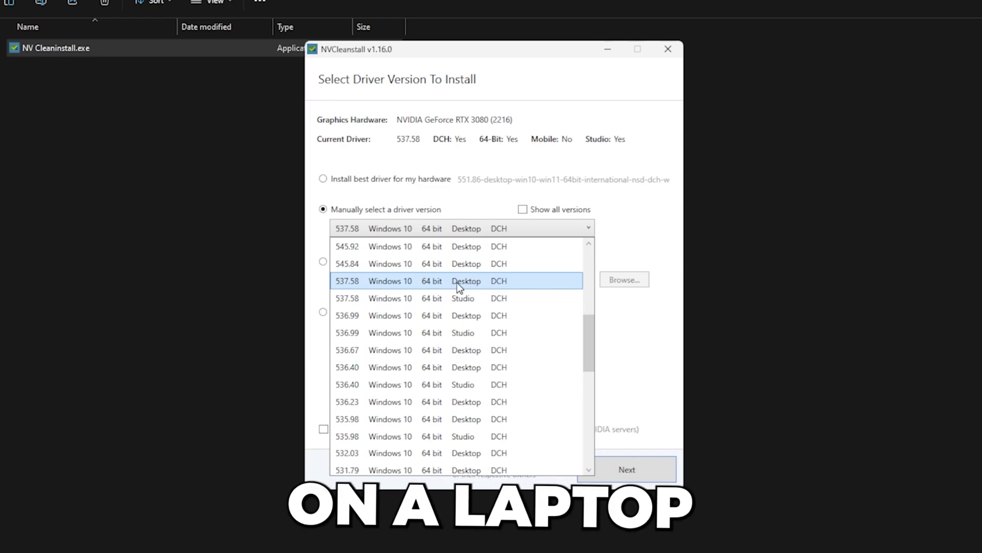
pyautogui.click(457, 280)
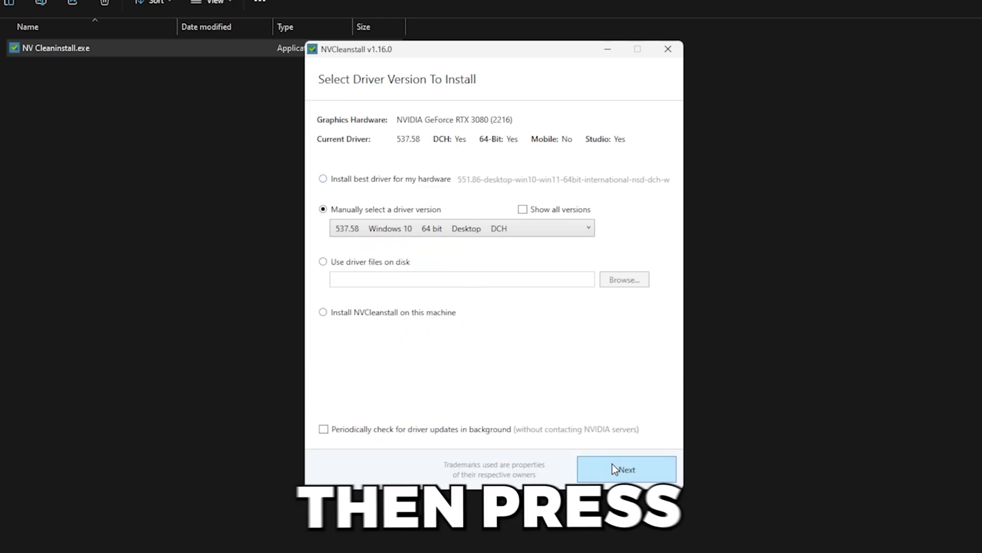
pyautogui.click(627, 469)
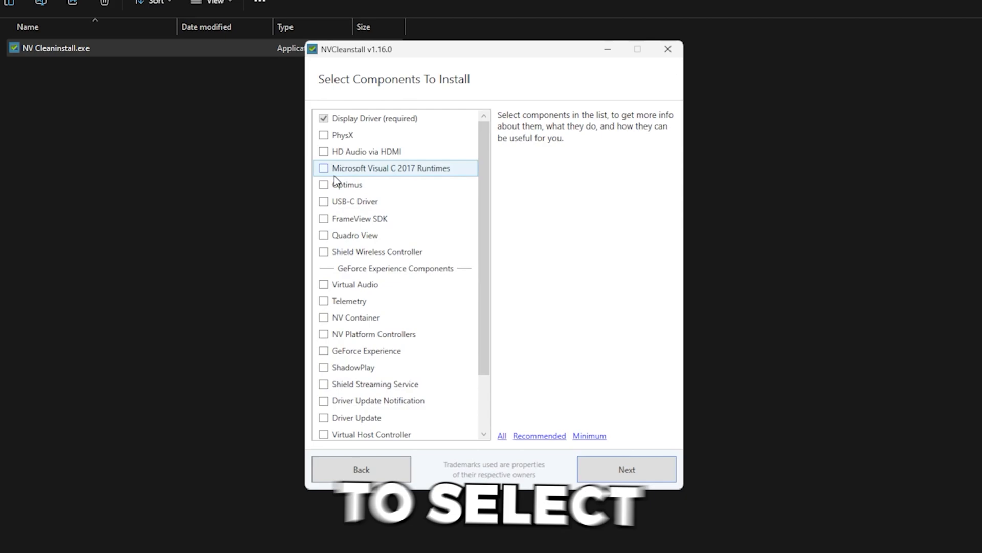
pyautogui.moveTo(445, 149)
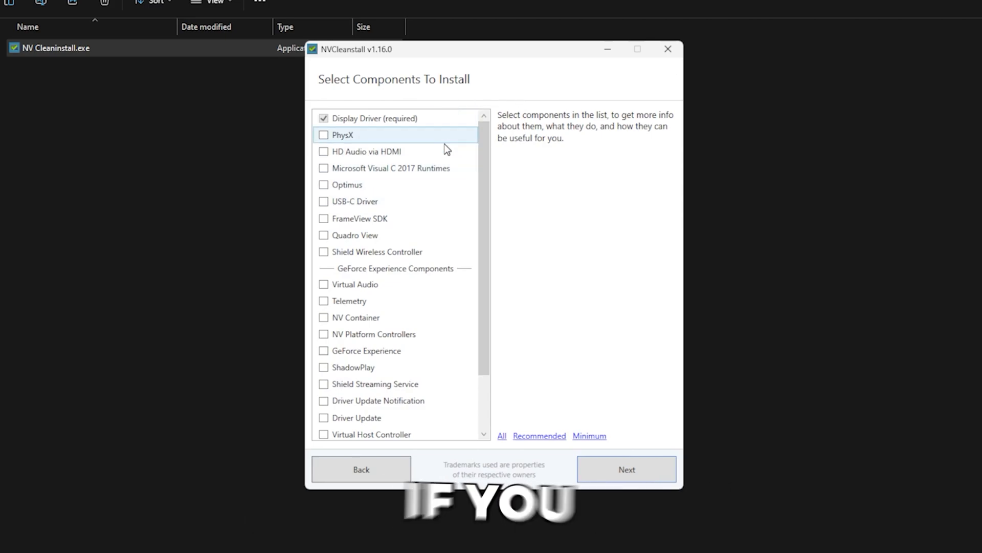
# - Include ShadowPlay with its dependencies and the USB-C Driver, then continue to Installation Tweaks
pyautogui.scroll(-3)
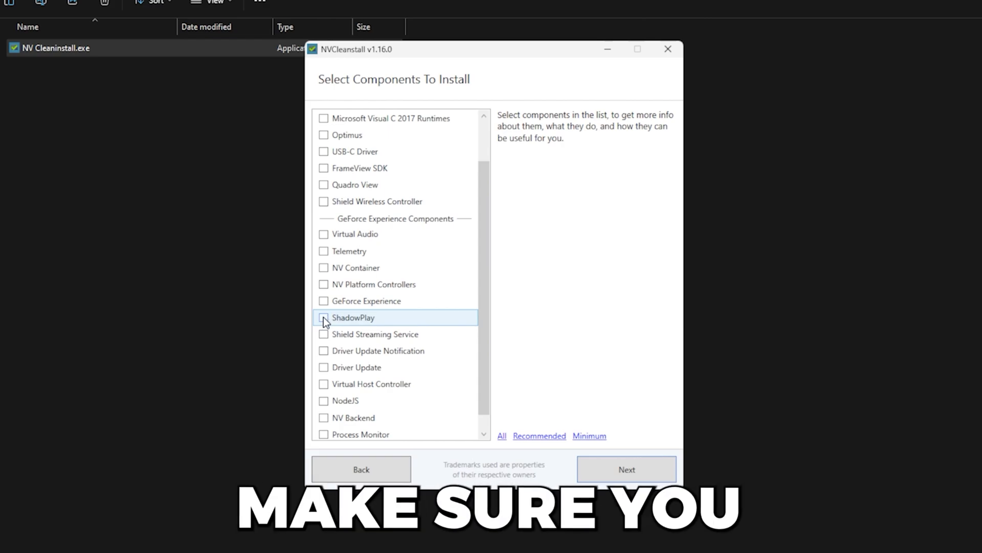
pyautogui.click(325, 317)
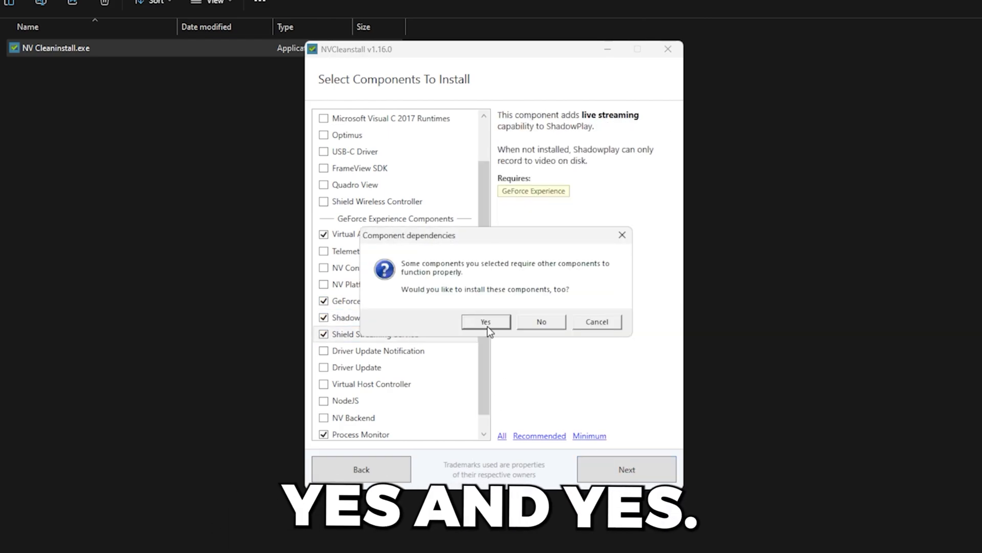
pyautogui.click(485, 322)
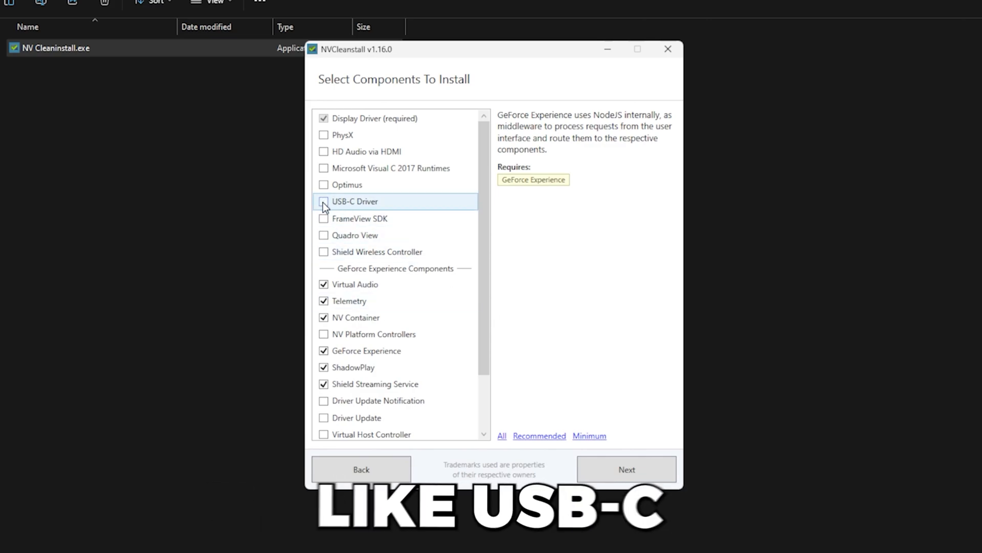
pyautogui.click(324, 202)
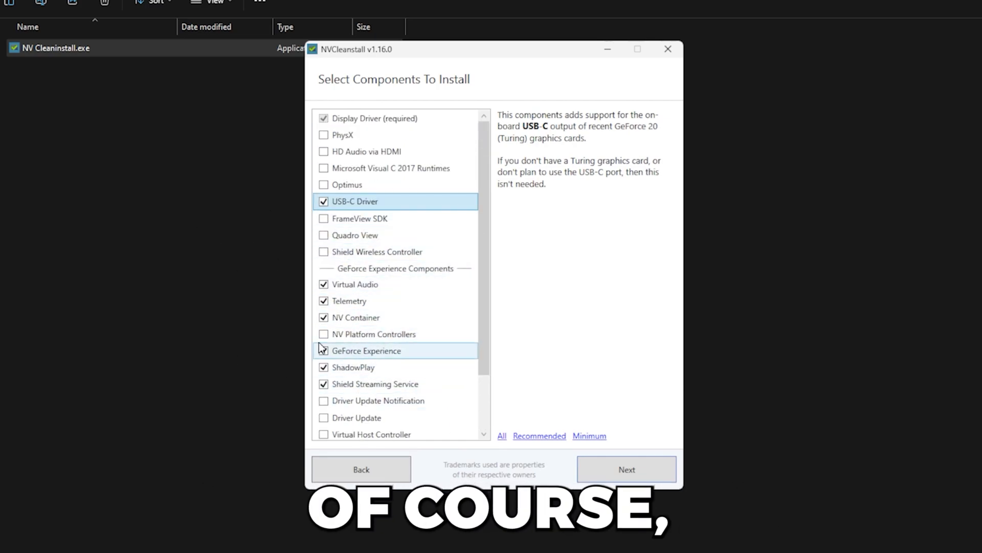
pyautogui.click(324, 350)
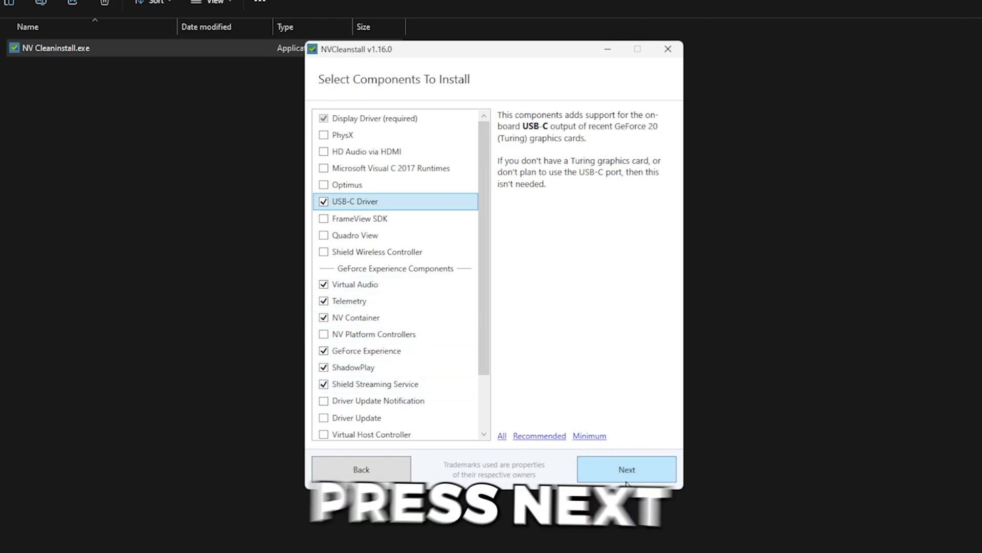
pyautogui.click(626, 469)
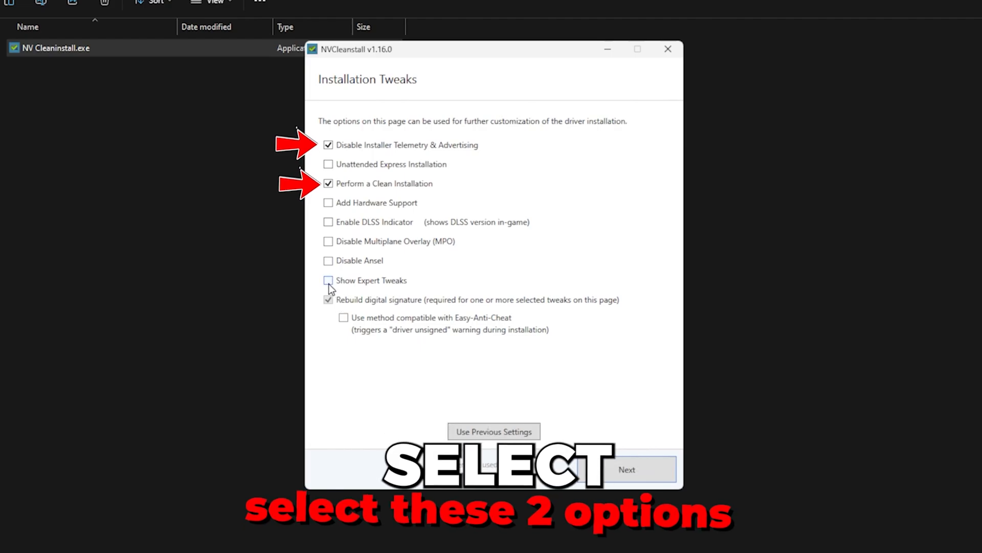
# - Enable MSI, Easy-Anti-Cheat compatible signing and auto-accept unsigned warning, then build the package
pyautogui.click(328, 281)
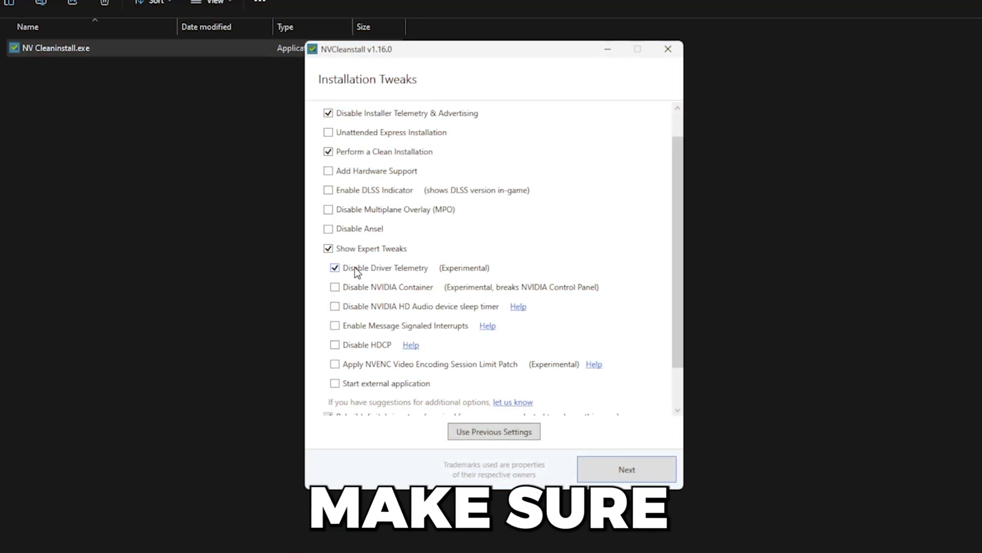
pyautogui.moveTo(337, 337)
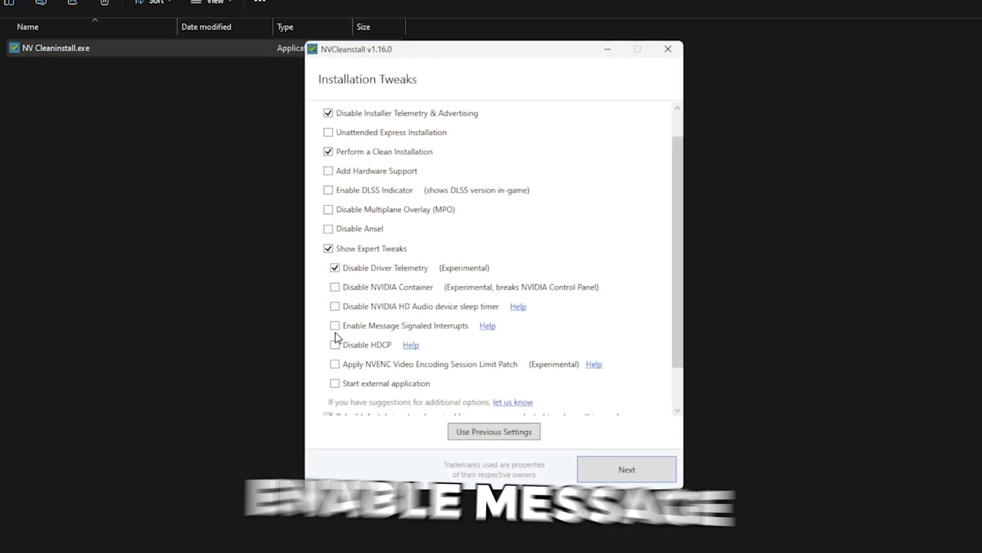
pyautogui.click(335, 326)
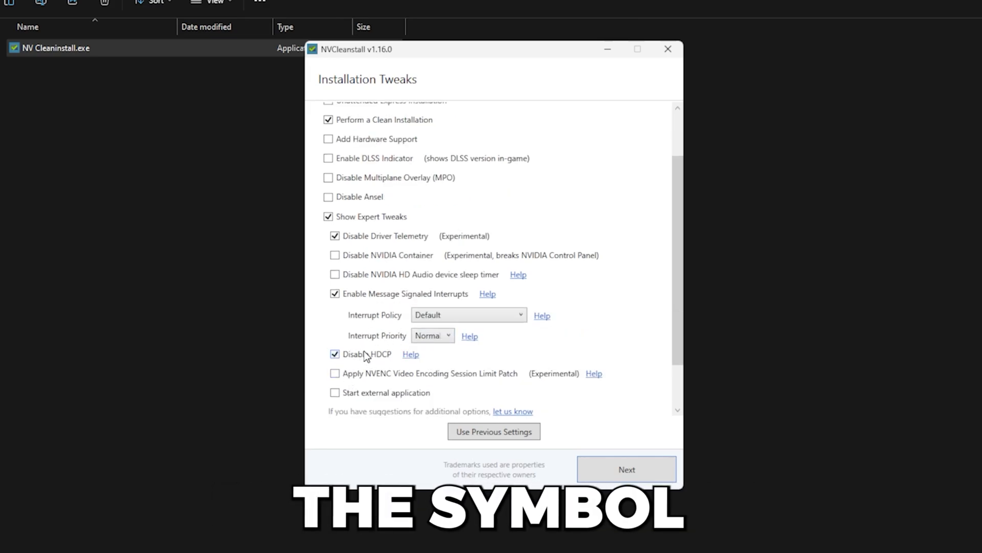
pyautogui.scroll(-3)
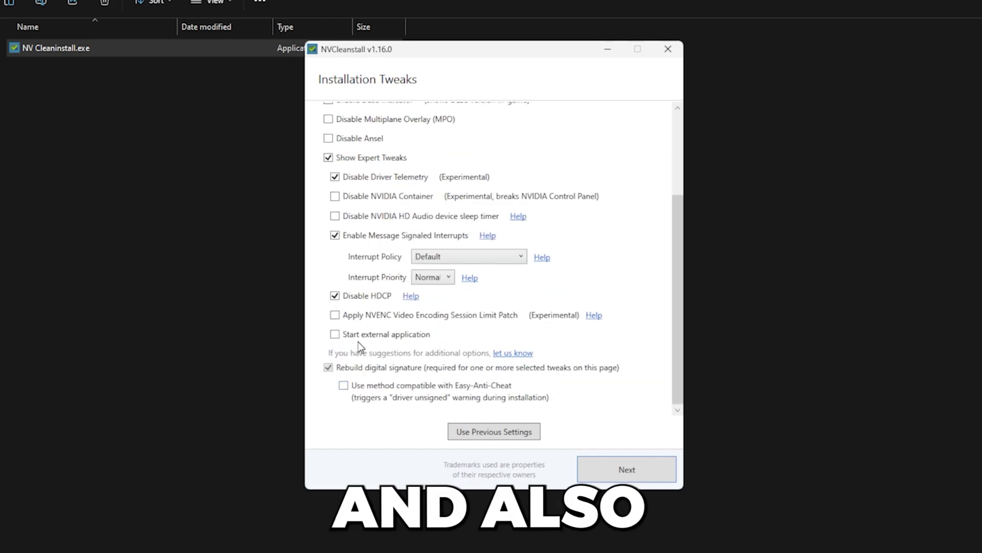
pyautogui.click(343, 385)
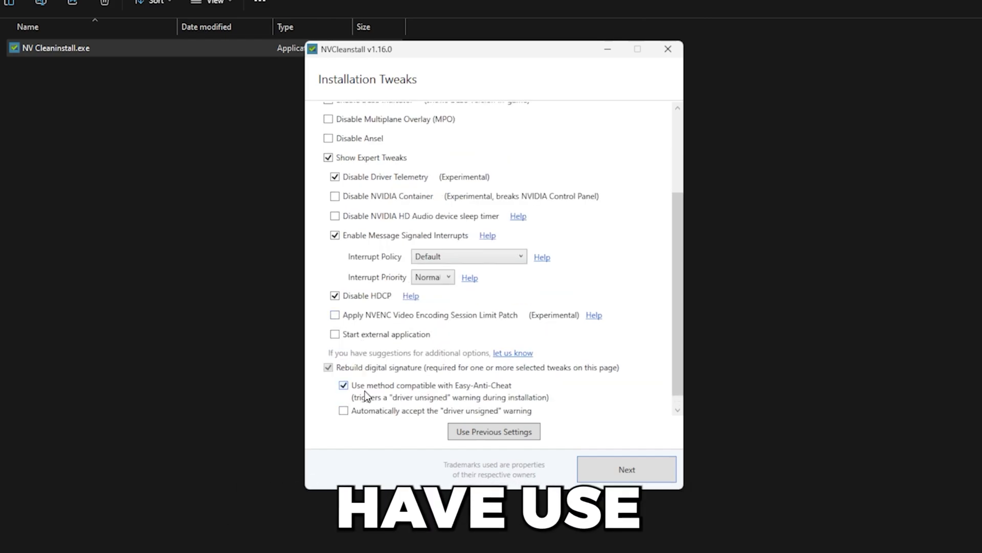
pyautogui.moveTo(541, 398)
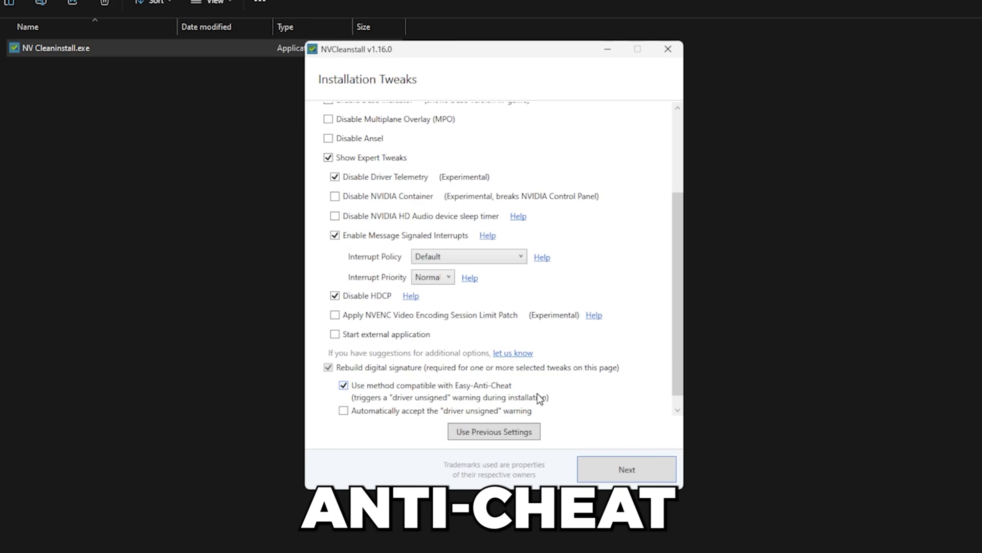
pyautogui.click(344, 410)
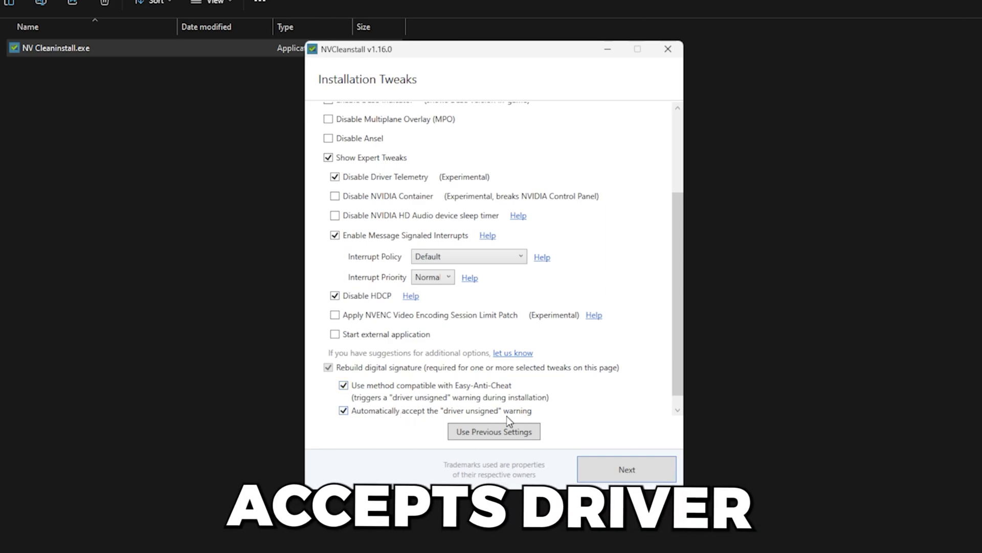
pyautogui.scroll(3)
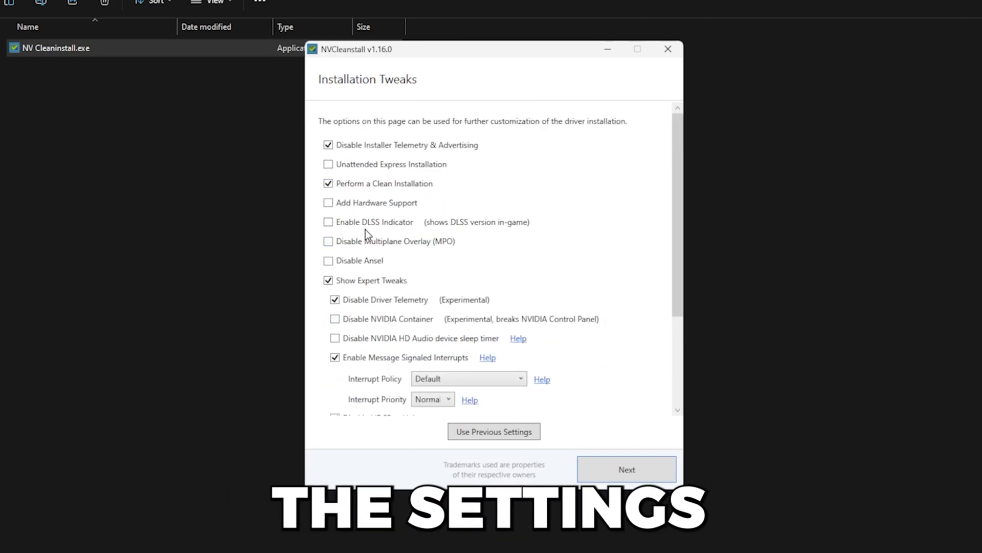
pyautogui.scroll(-3)
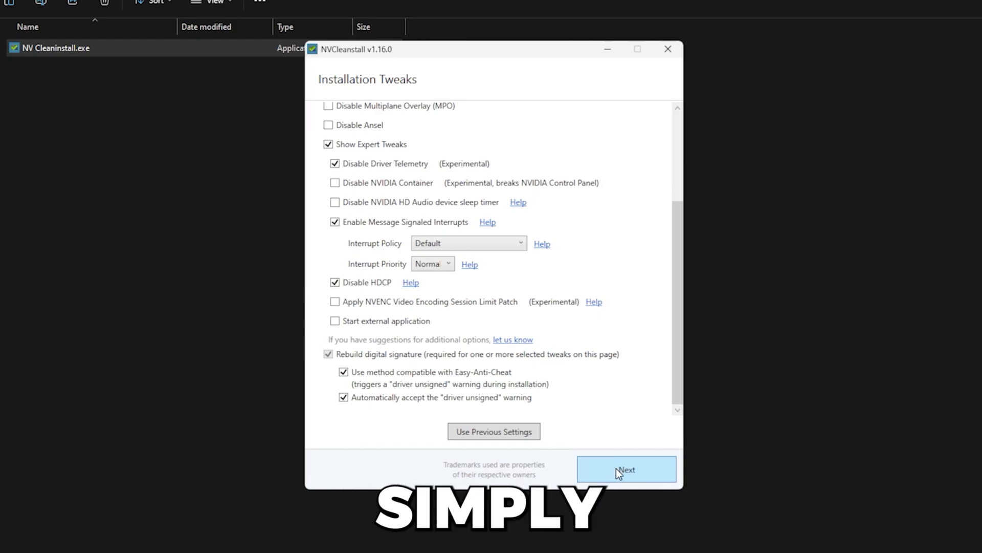
pyautogui.click(626, 470)
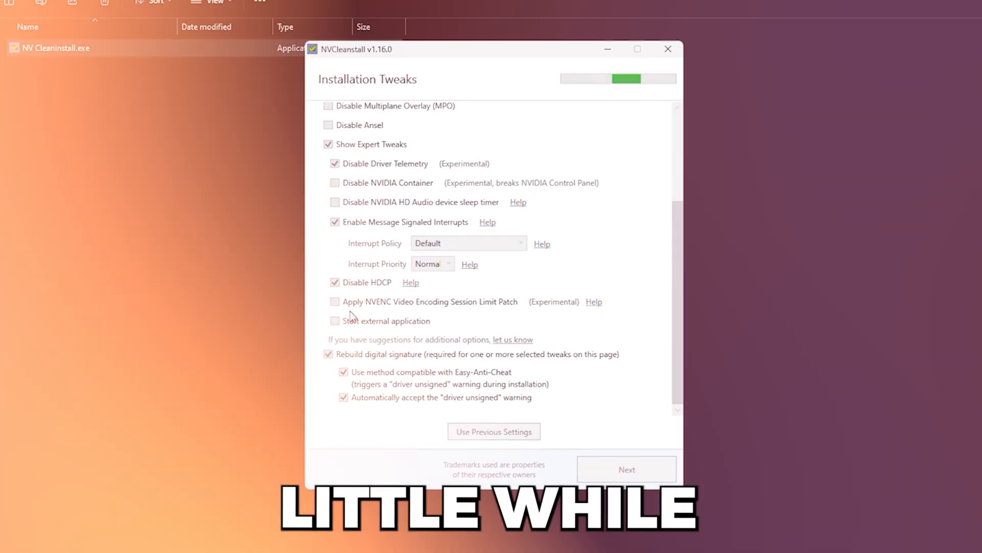
# - Launch the built installer and accept the NVIDIA license to reach Installation options
pyautogui.click(626, 469)
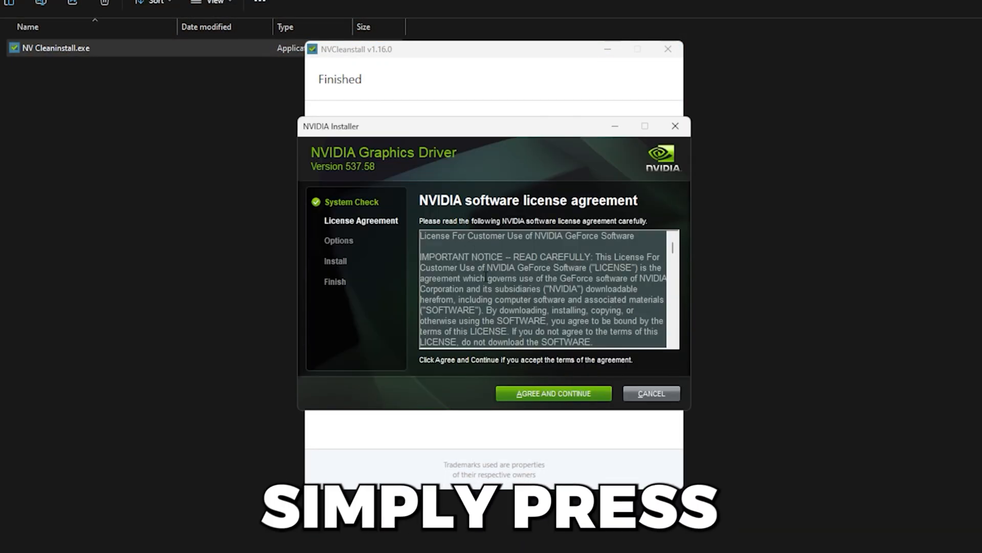
pyautogui.click(553, 393)
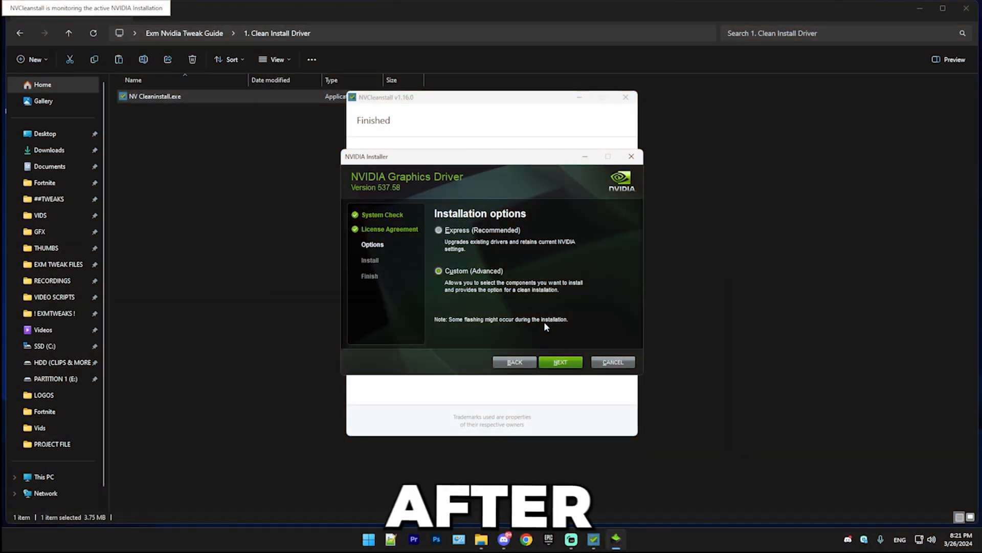
pyautogui.moveTo(514, 326)
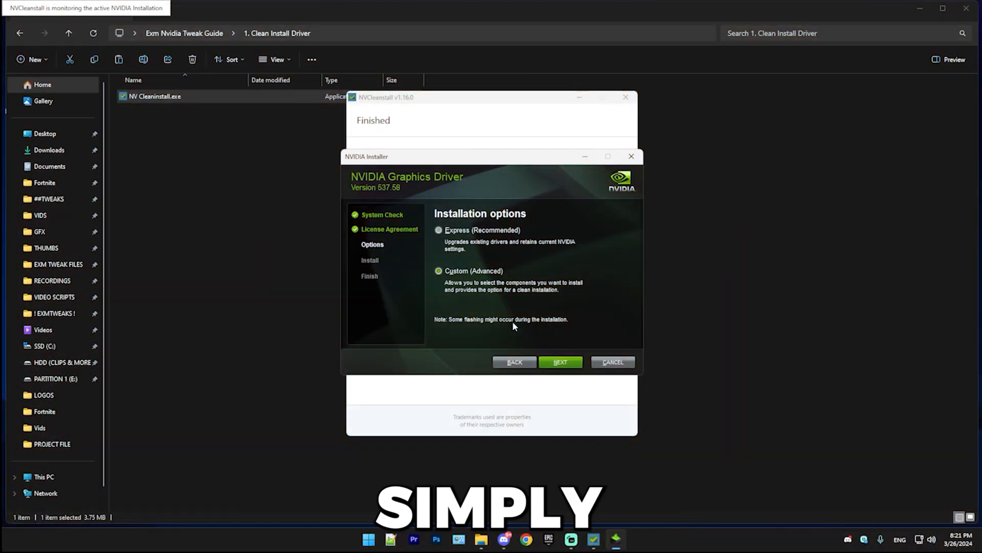
pyautogui.moveTo(587, 316)
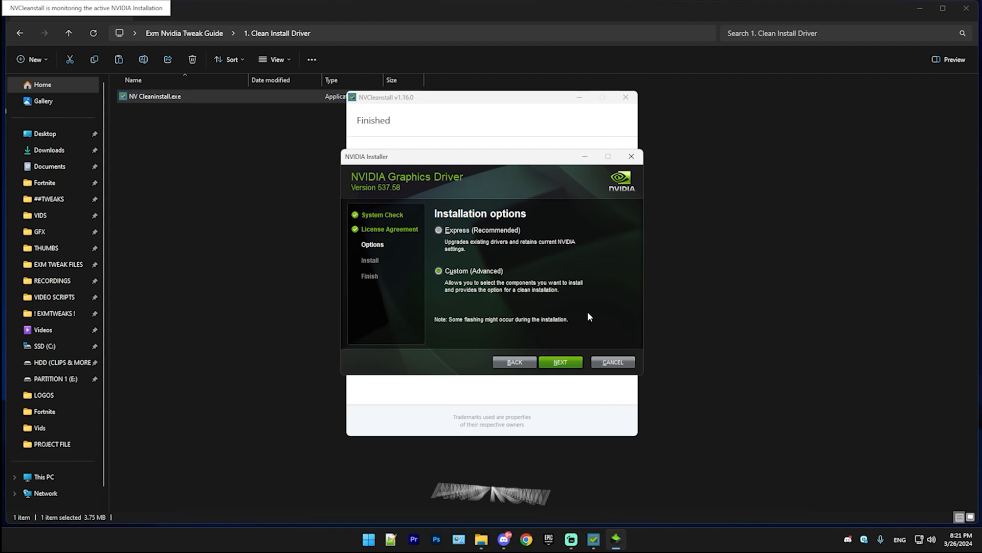
pyautogui.moveTo(642, 193)
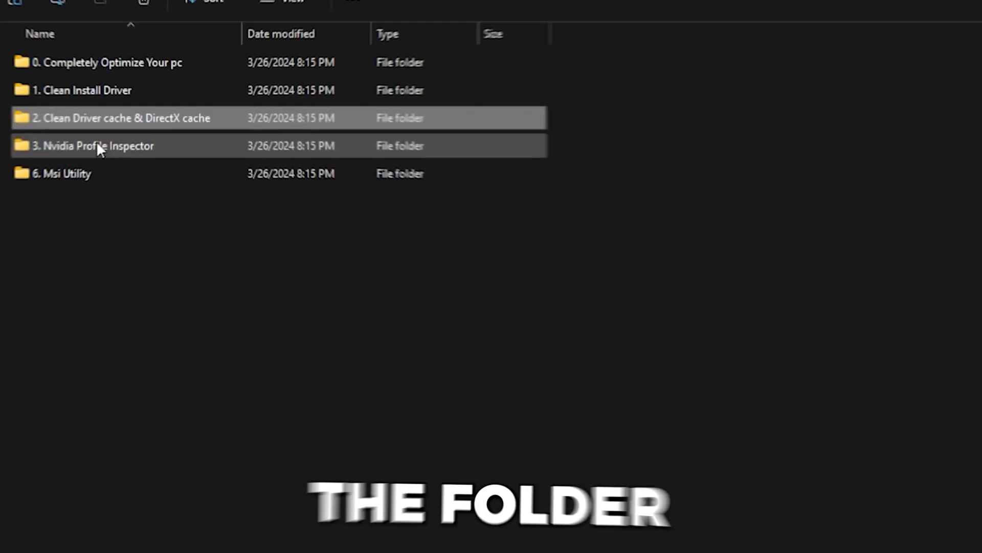
# - Run Disk Cleanup on drive C and permanently delete the DirectX Shader Cache files
pyautogui.doubleClick(121, 118)
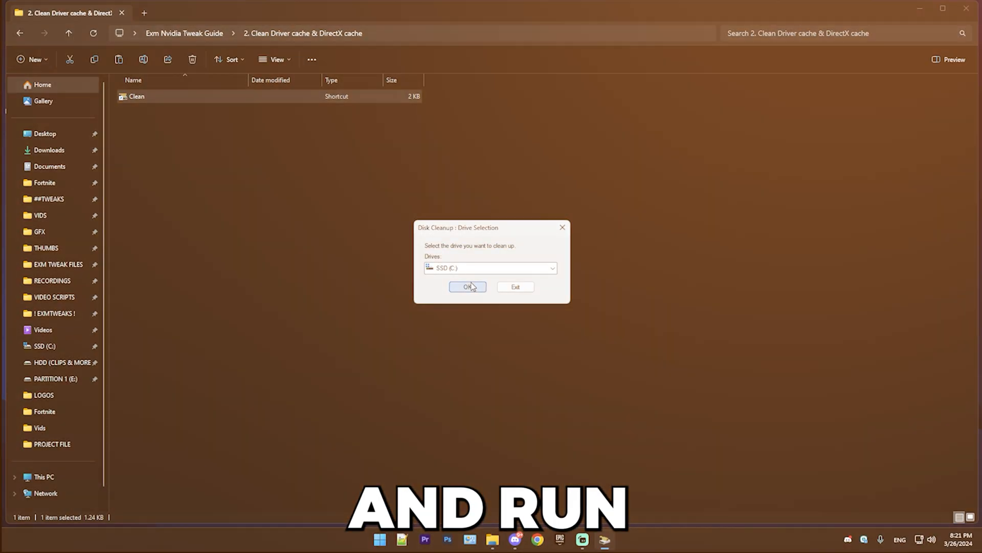
pyautogui.click(467, 287)
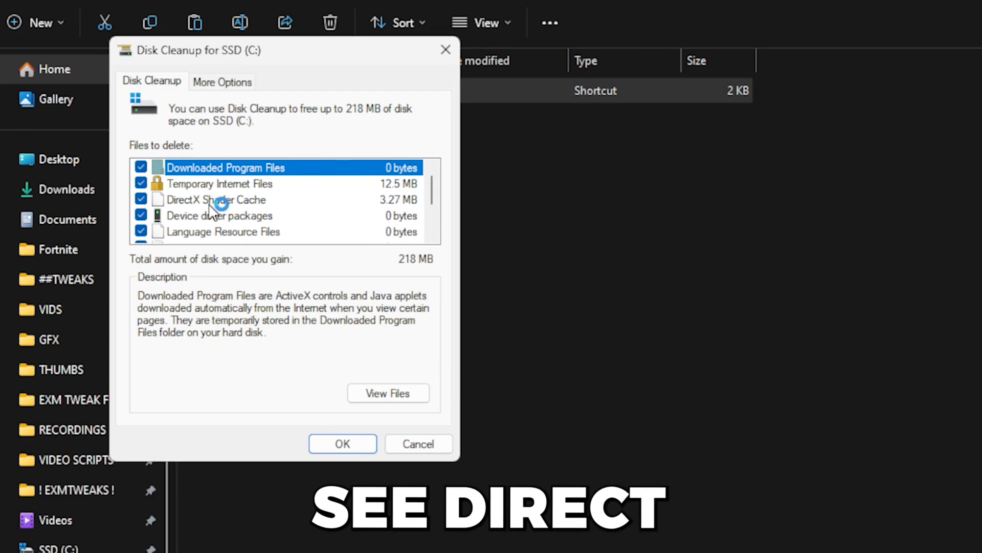
pyautogui.scroll(-3)
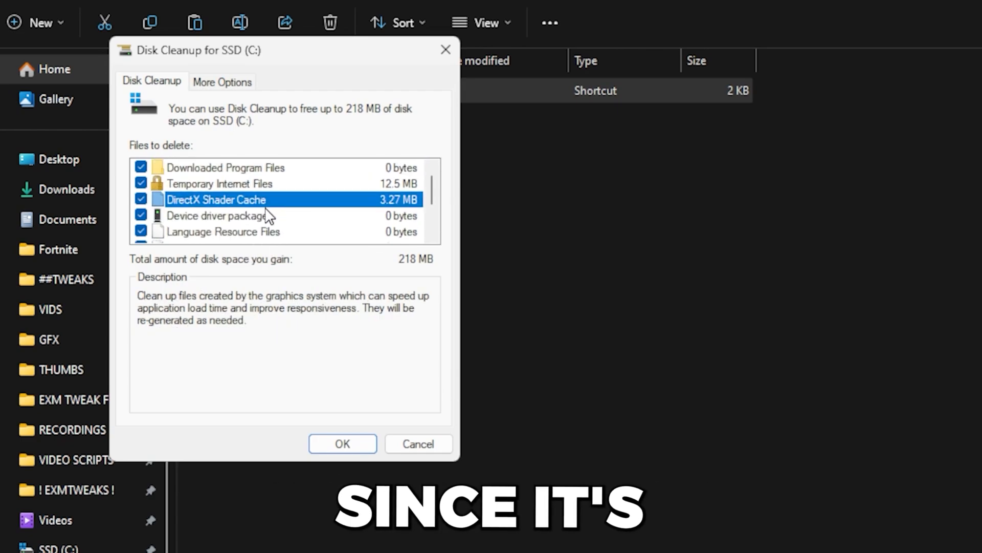
pyautogui.click(225, 167)
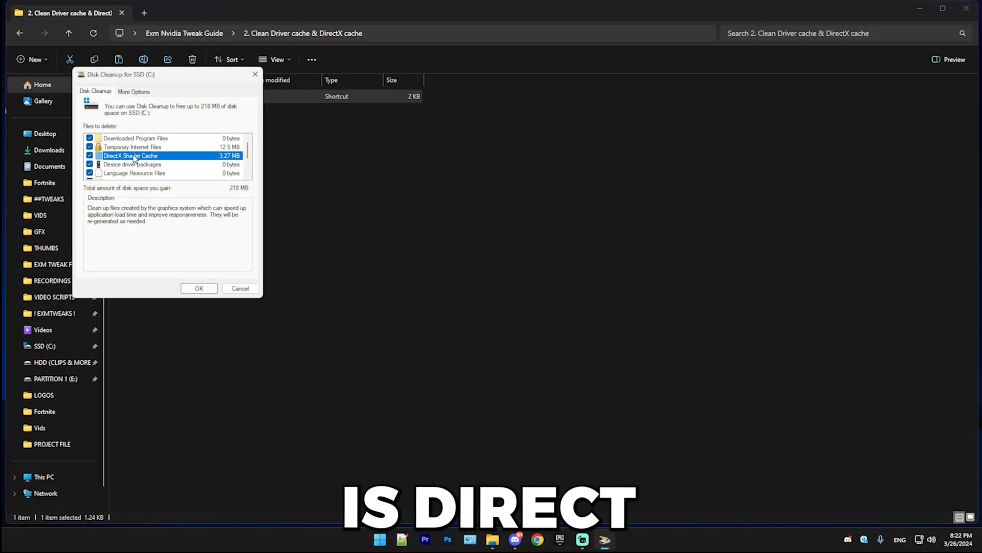
pyautogui.click(198, 289)
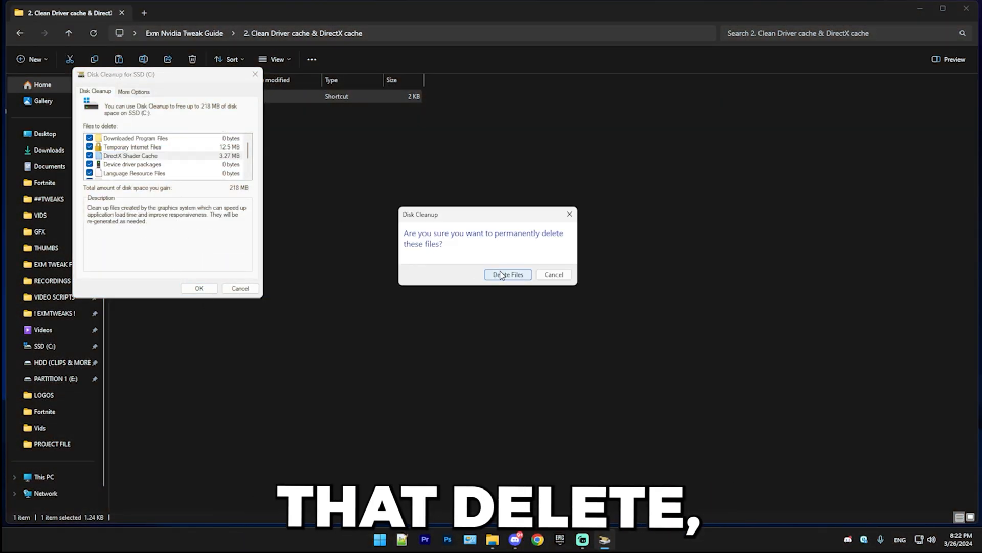
pyautogui.click(508, 274)
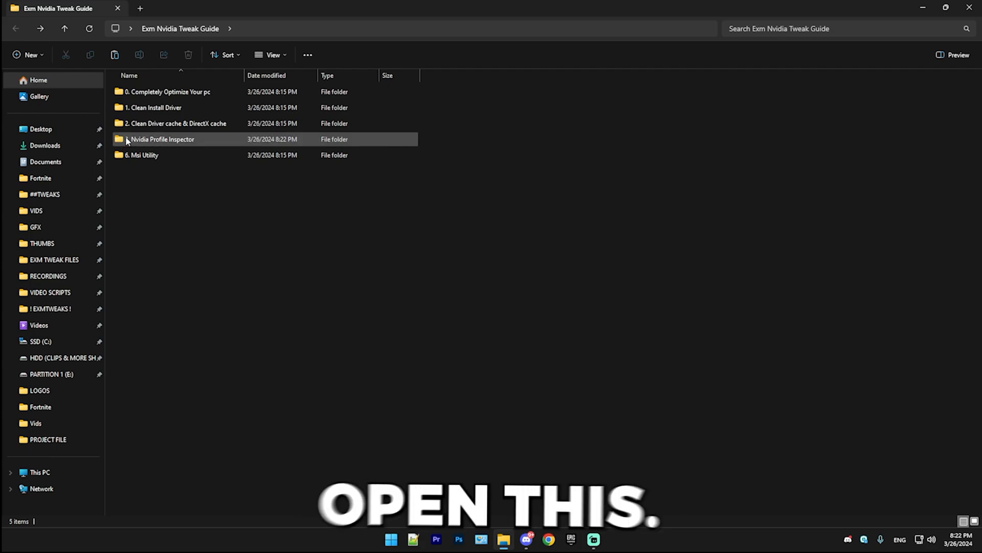
# - Launch nvidiaProfileInspector.exe as admin and import Exm Free Settings V5.nip
pyautogui.doubleClick(162, 140)
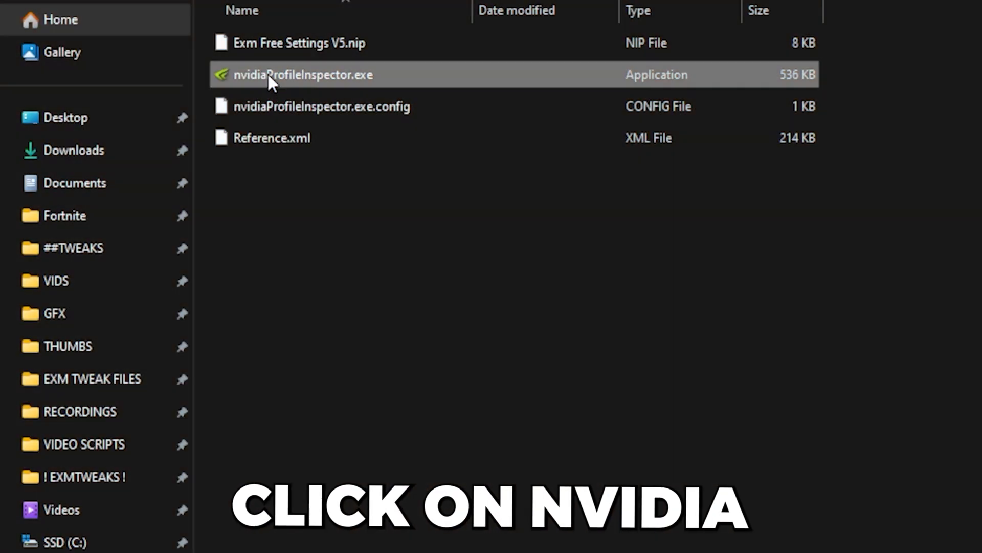
pyautogui.rightClick(303, 75)
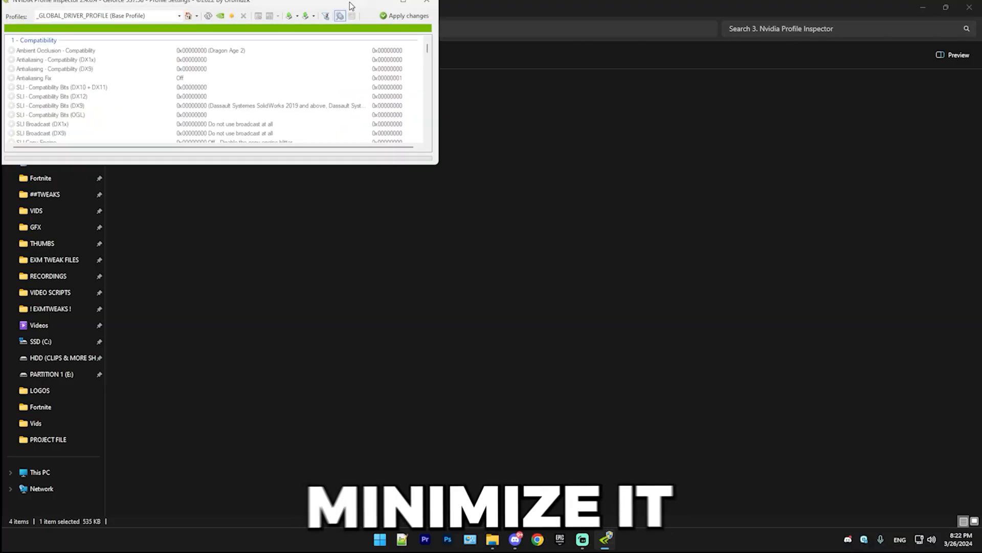
pyautogui.click(404, 1)
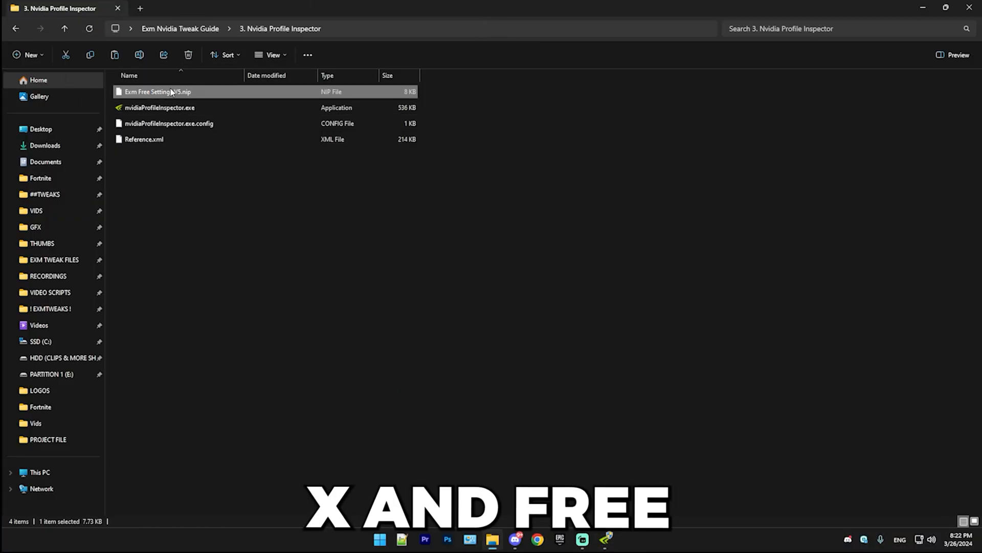
pyautogui.doubleClick(160, 108)
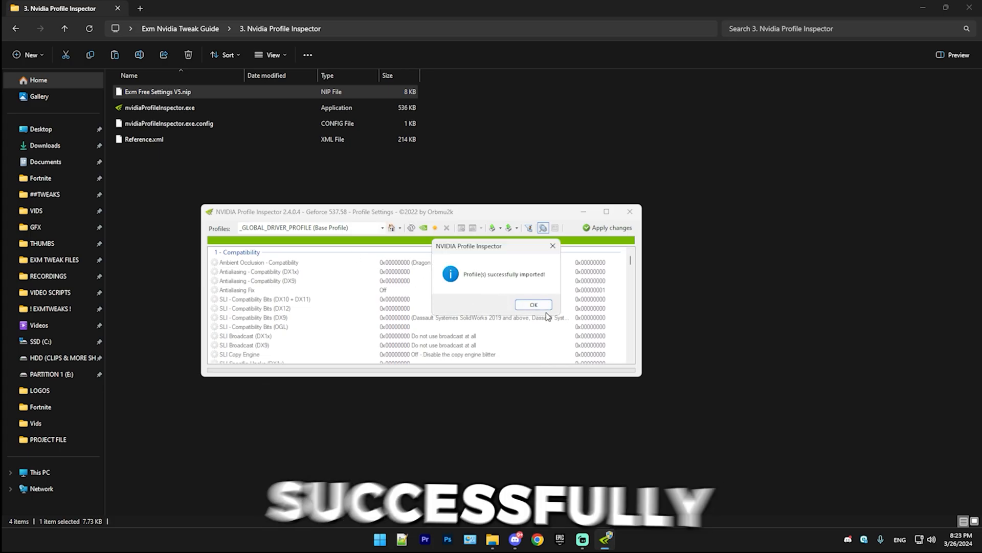
pyautogui.click(532, 305)
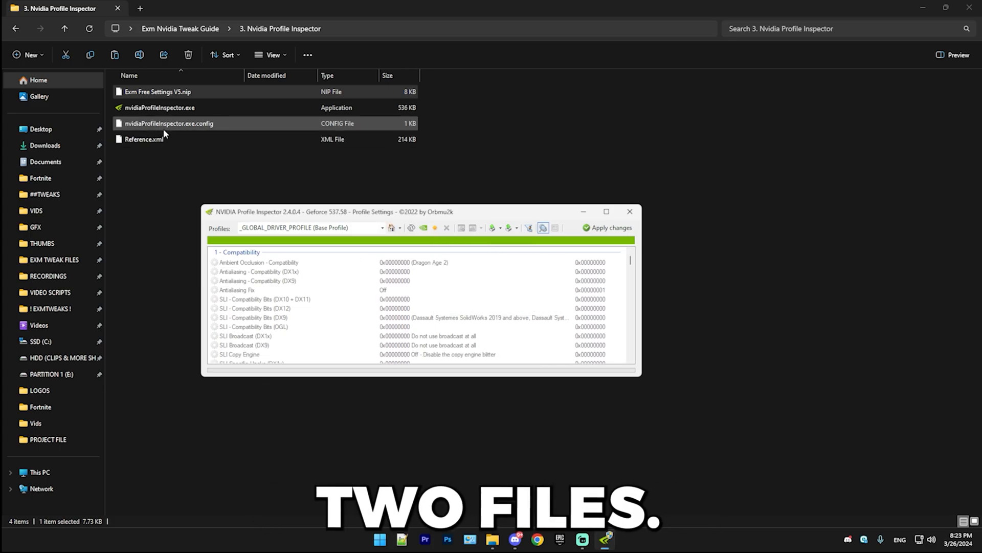
pyautogui.click(606, 211)
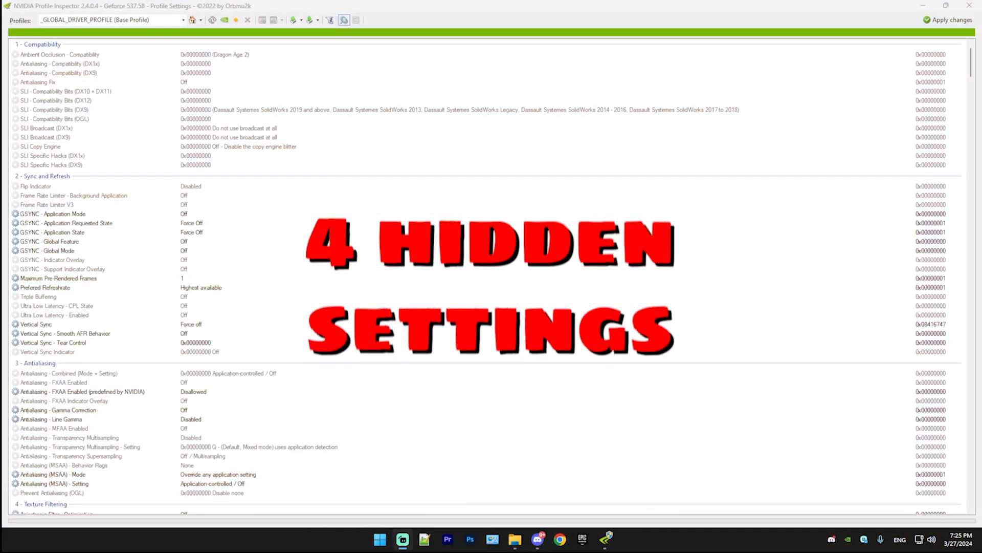
# - Set MAX_PENDING_CMD_BUFFERS to 1 and select MCFORCEHOSTSTAGINGBUFFERSIZE for editing
pyautogui.scroll(-3)
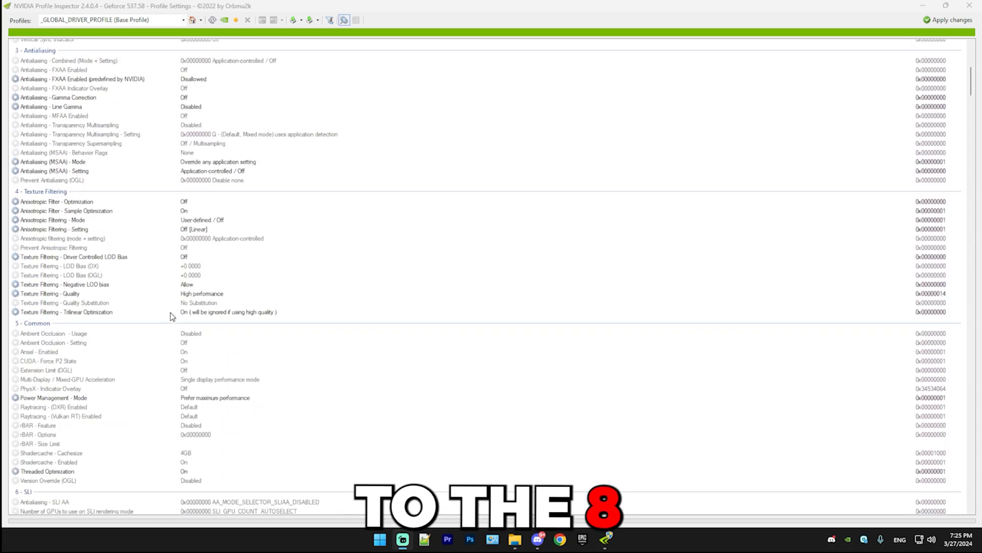
pyautogui.scroll(-3)
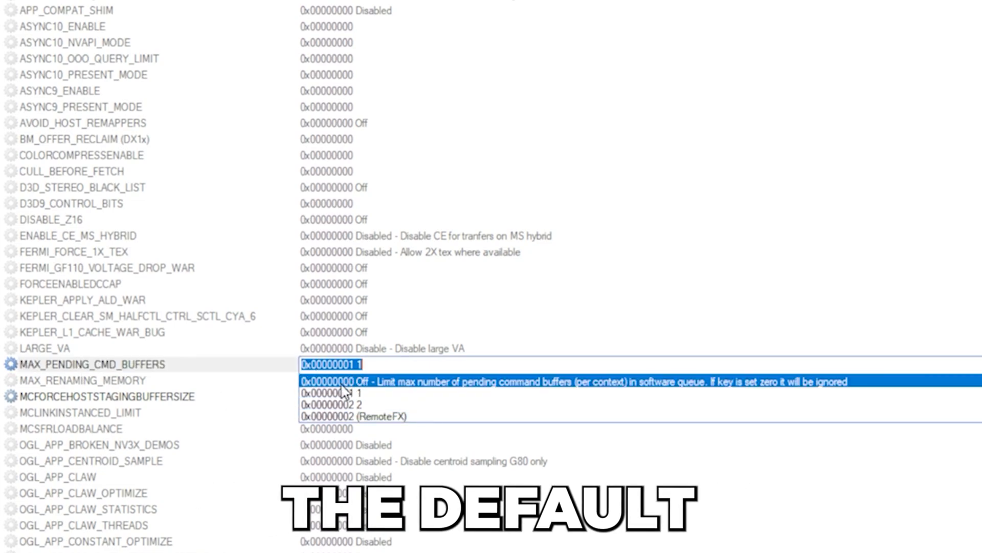
pyautogui.click(330, 391)
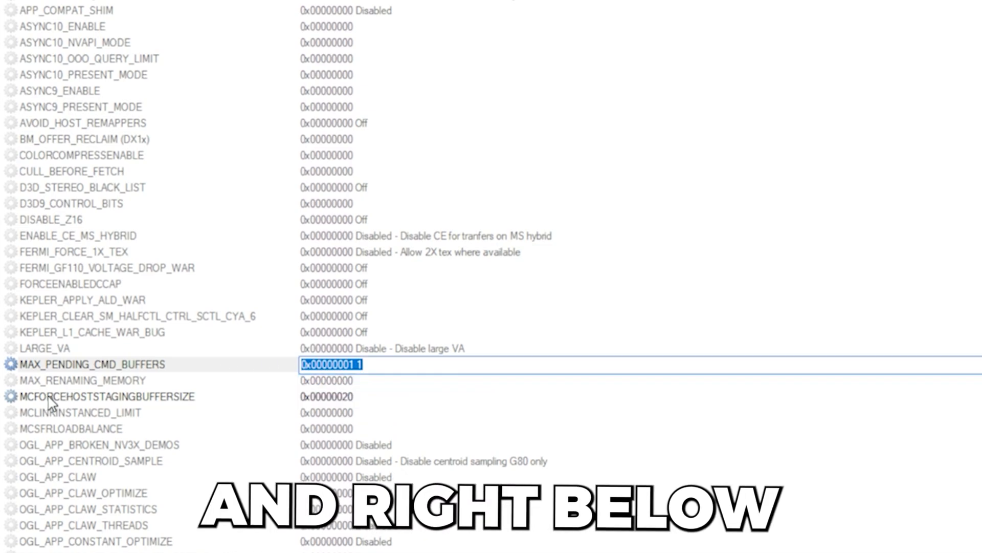
pyautogui.click(105, 396)
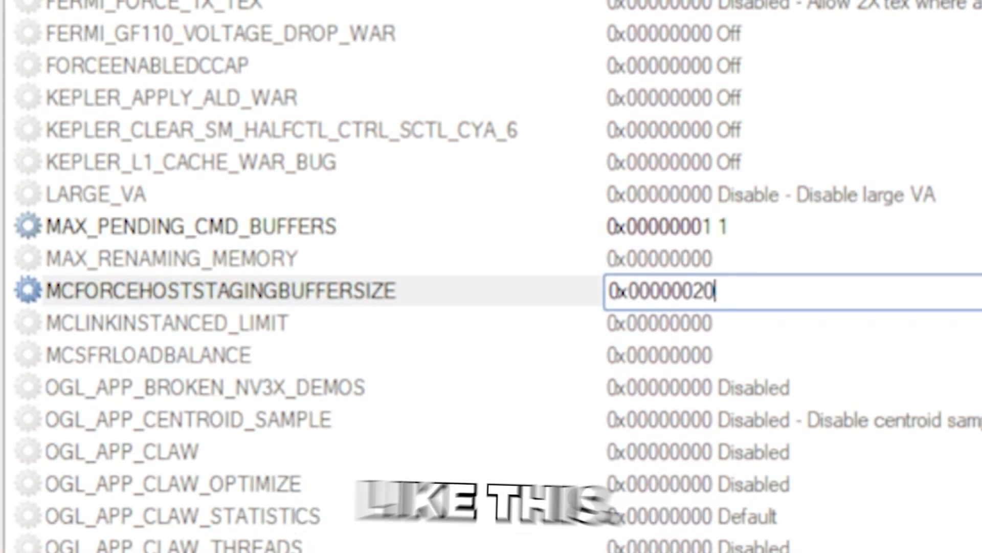
pyautogui.scroll(-3)
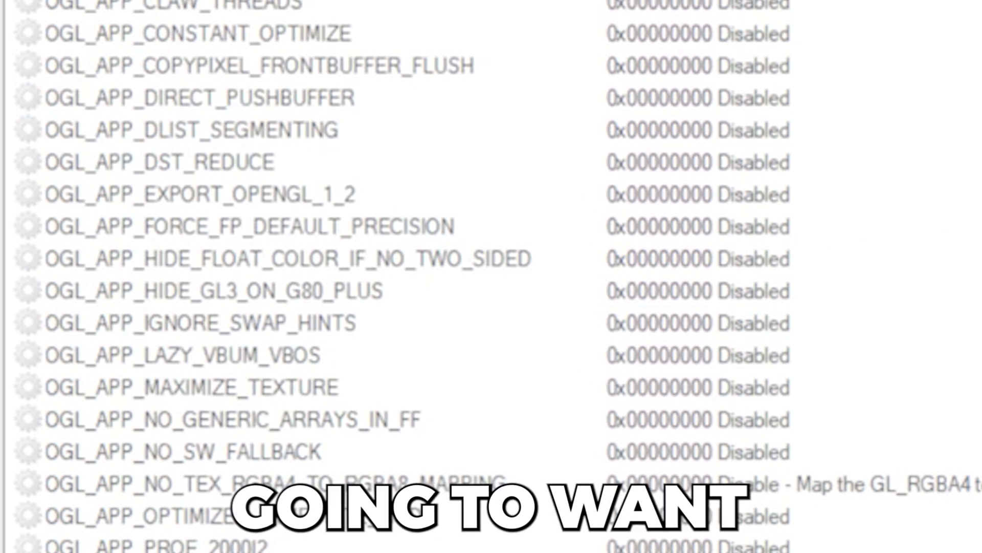
# - Set OGL_PULL_MEM_BUFFER_SHARED_THRESHOLD and OGL_PULL_MEM_DEFAULT_BUFFER_SIZE to 0x00000080 in the global profile
pyautogui.scroll(-3)
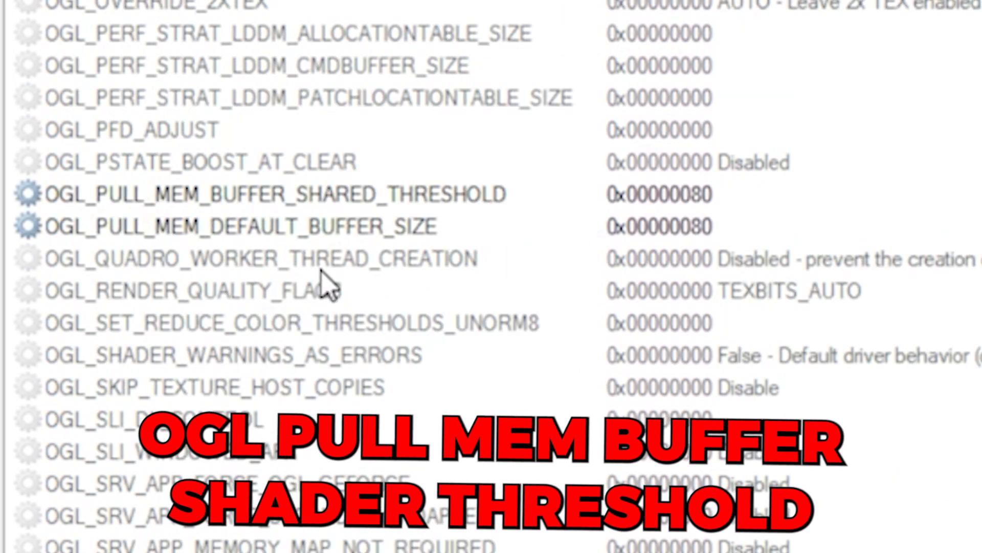
pyautogui.moveTo(563, 243)
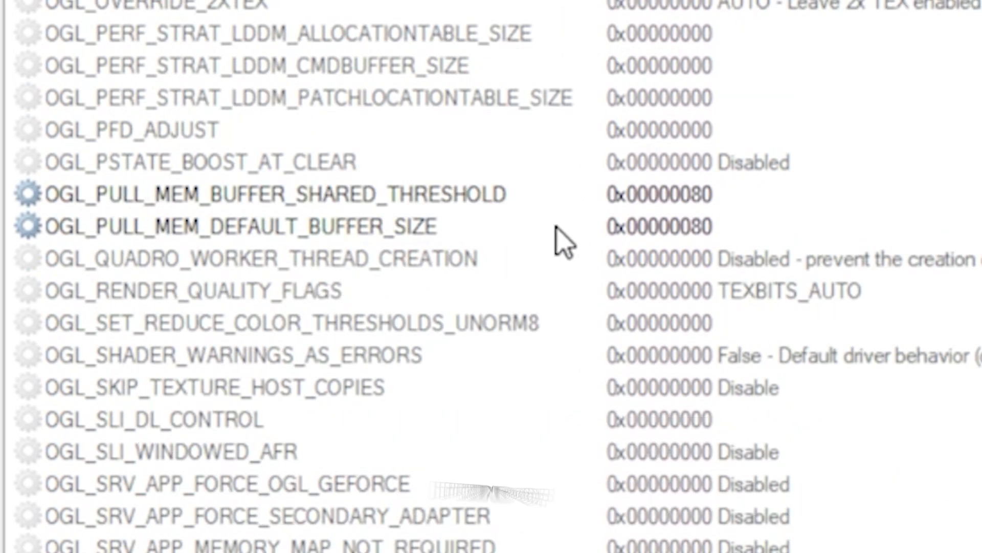
pyautogui.click(270, 194)
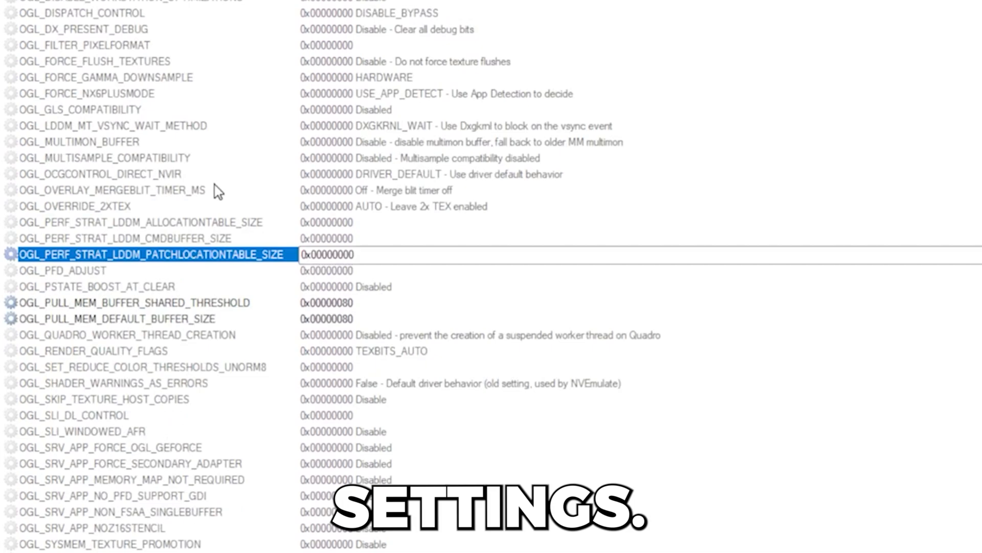
pyautogui.scroll(3)
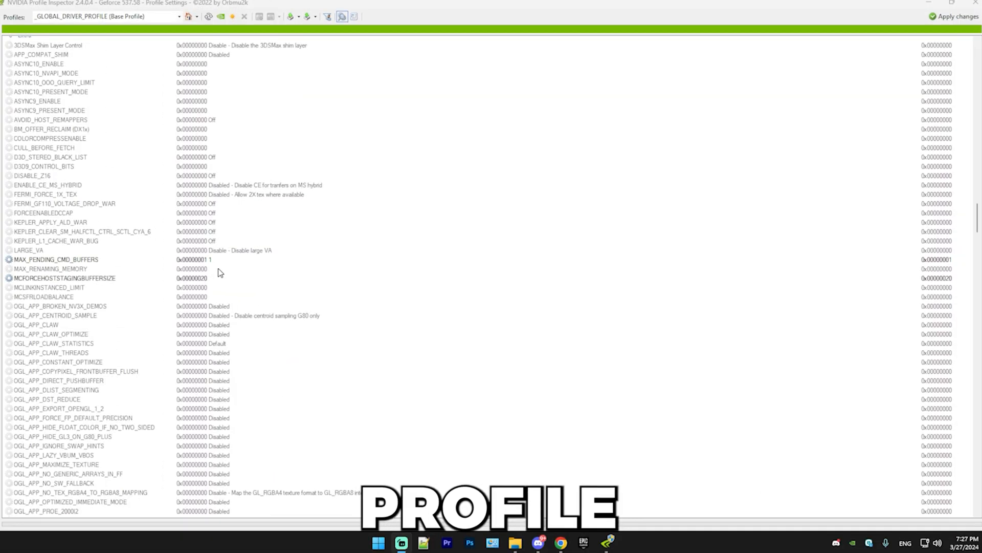
pyautogui.moveTo(359, 148)
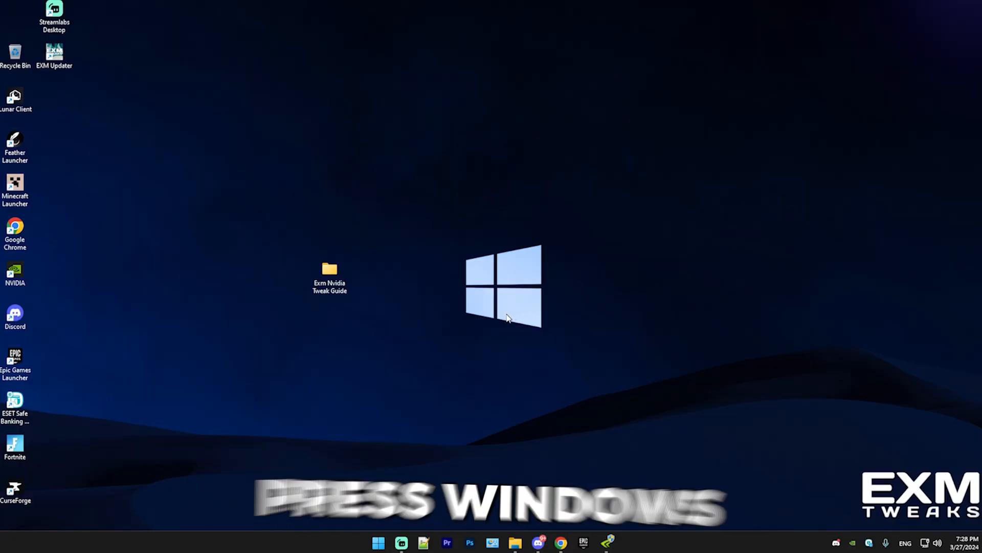
# - Confirm in Disk Management that the Samsung SSD 980 PRO 1TB uses a GUID Partition Table (GPT)
pyautogui.rightClick(377, 542)
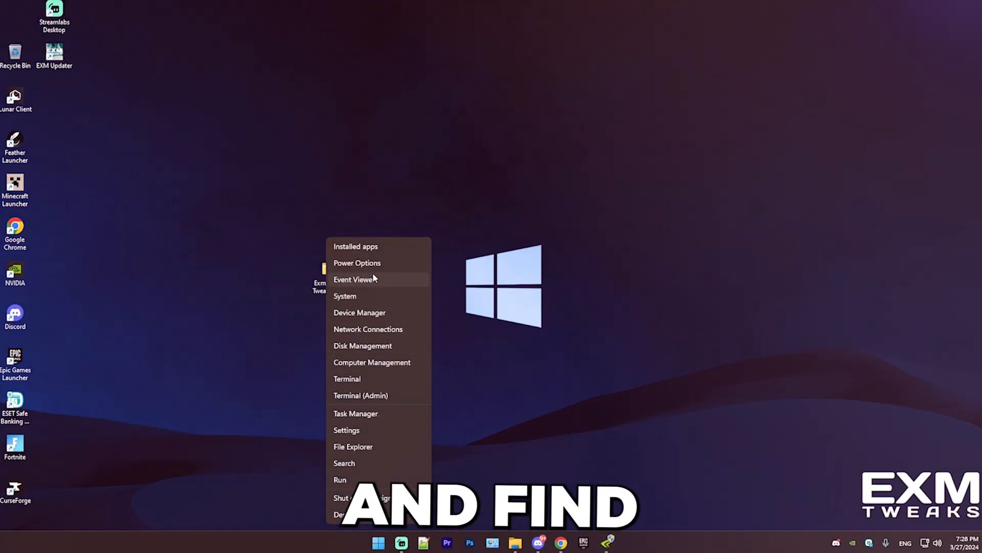
pyautogui.click(362, 345)
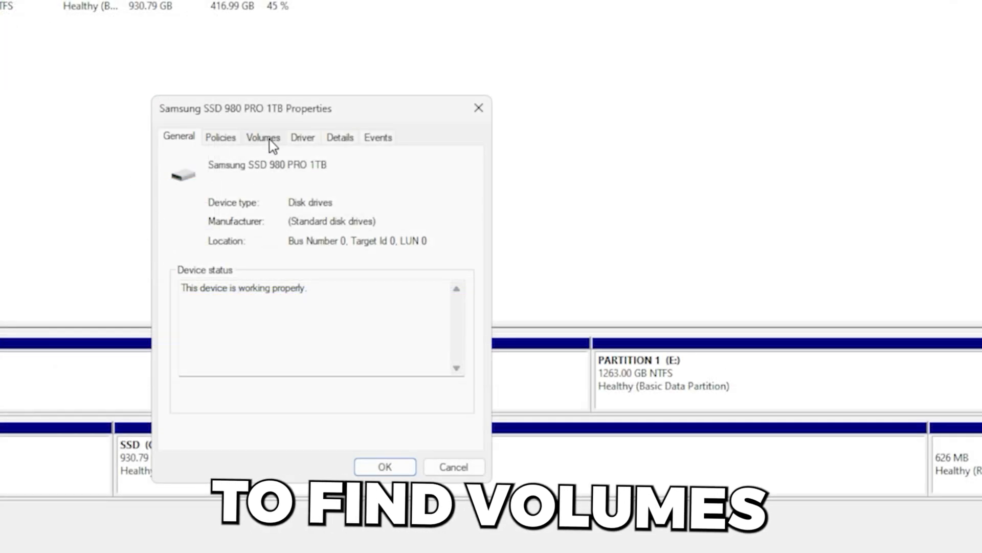
pyautogui.click(263, 137)
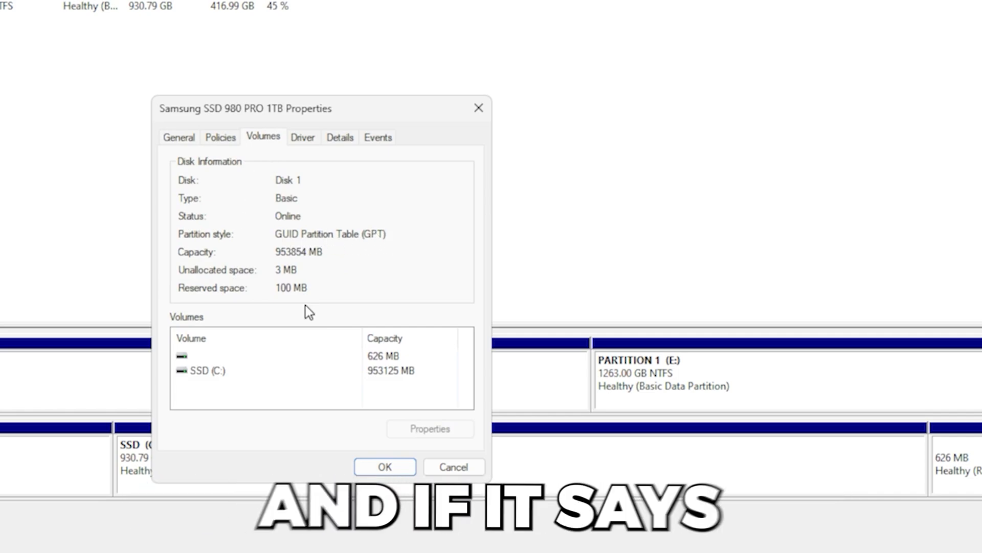
pyautogui.moveTo(386, 248)
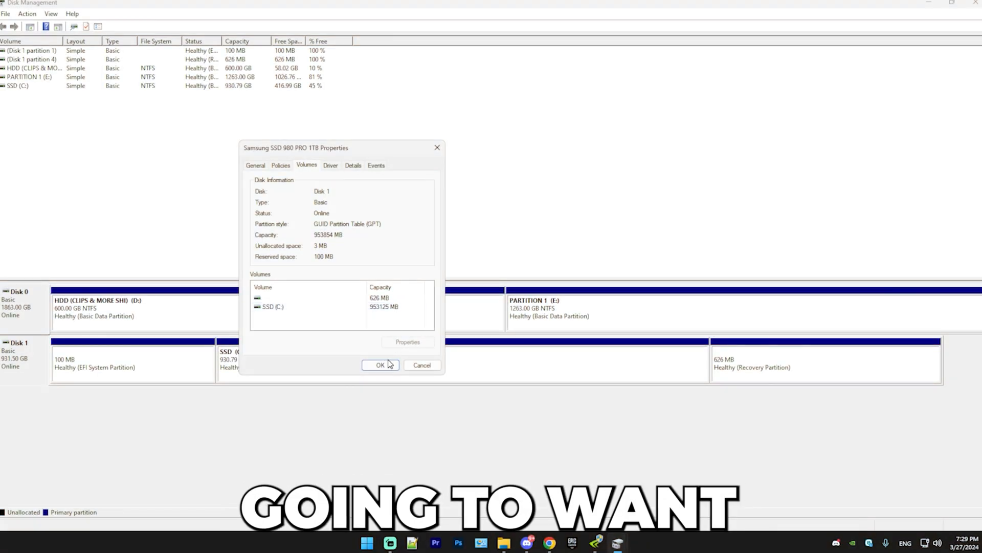
pyautogui.click(367, 542)
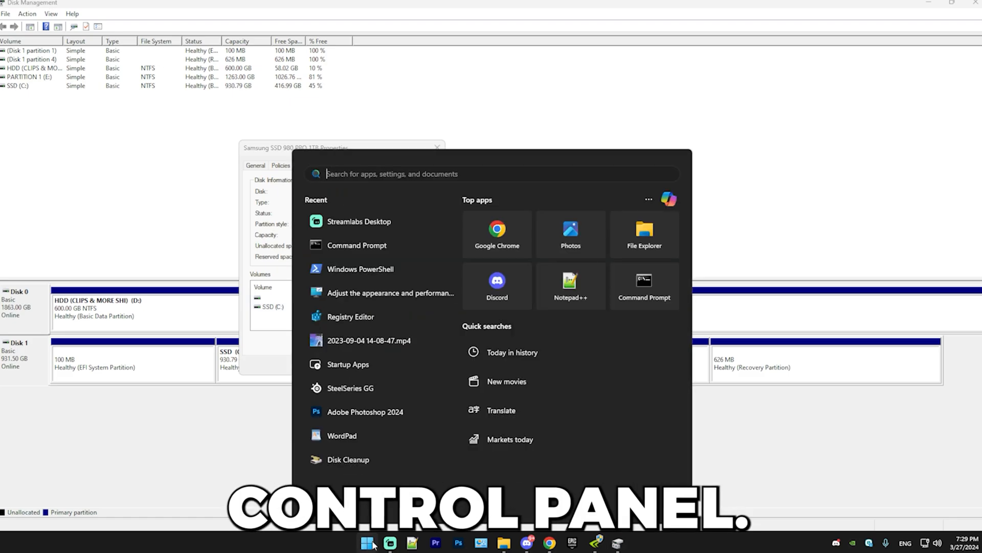
# - View System Information in NVIDIA Control Panel, then return to Profile Inspector's global profile
pyautogui.write('nvidIA Control Panel')
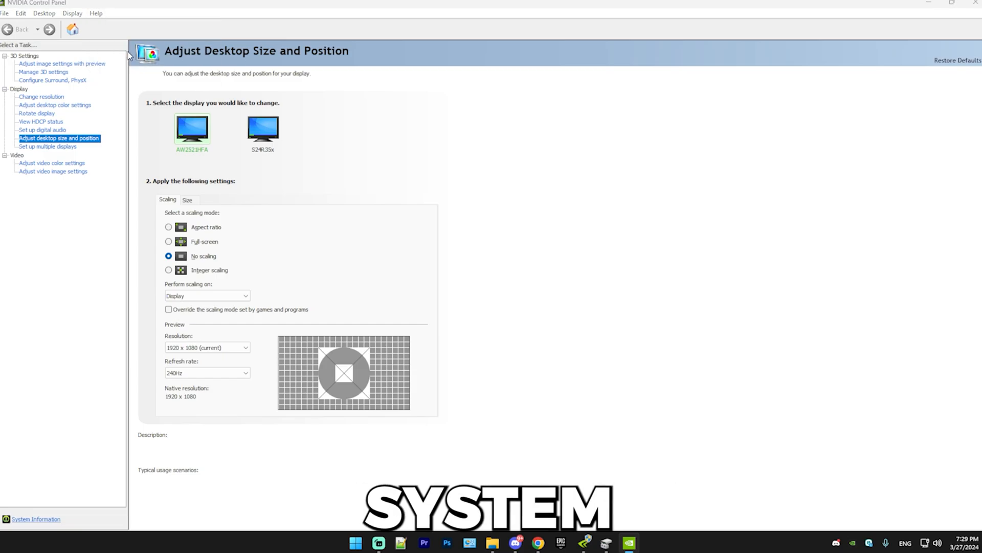
pyautogui.click(36, 519)
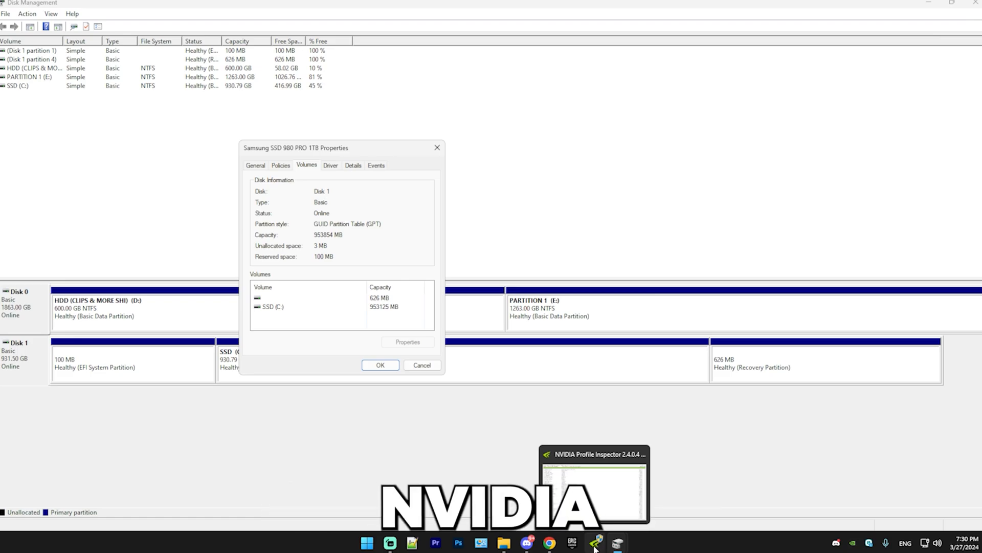
pyautogui.click(593, 485)
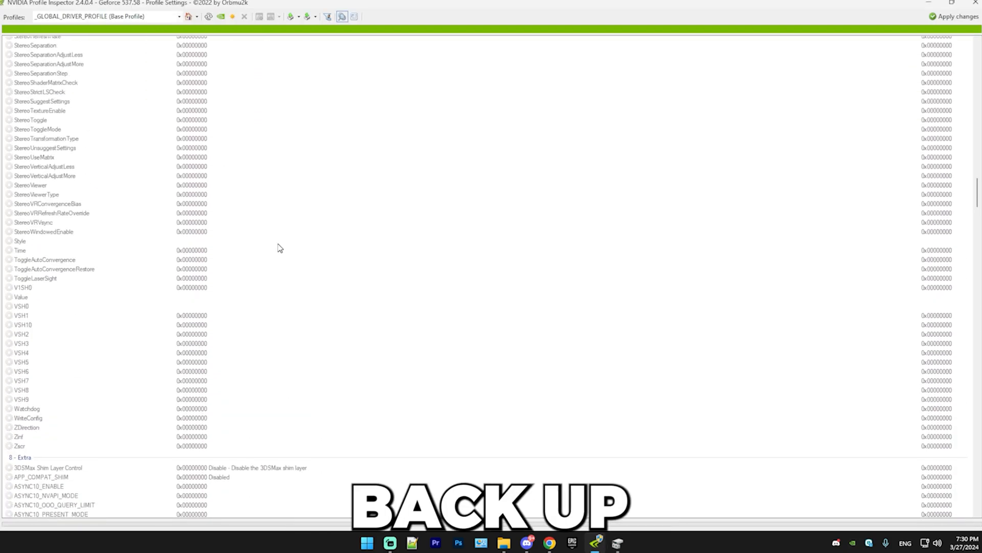
pyautogui.scroll(3)
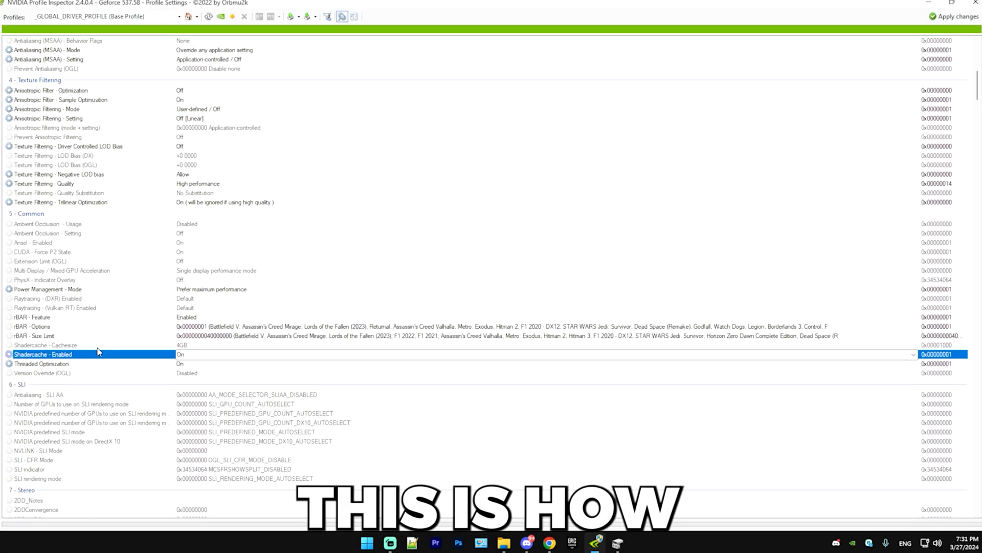
pyautogui.click(955, 17)
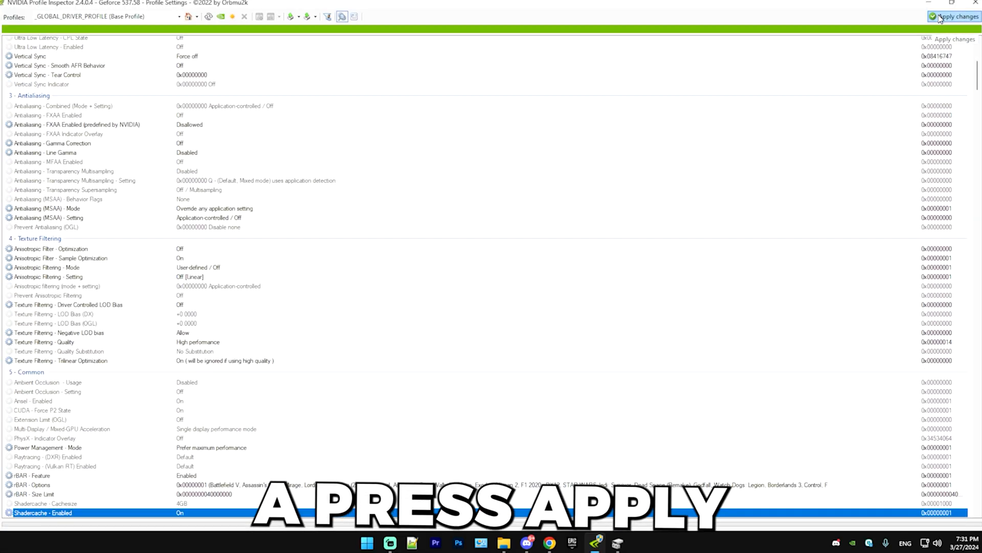
pyautogui.click(955, 17)
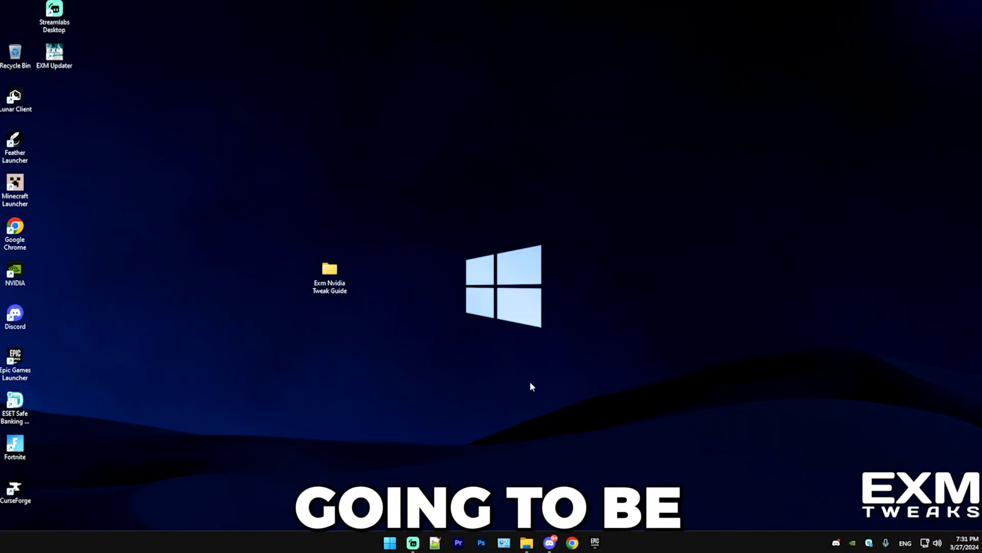
pyautogui.moveTo(329, 278)
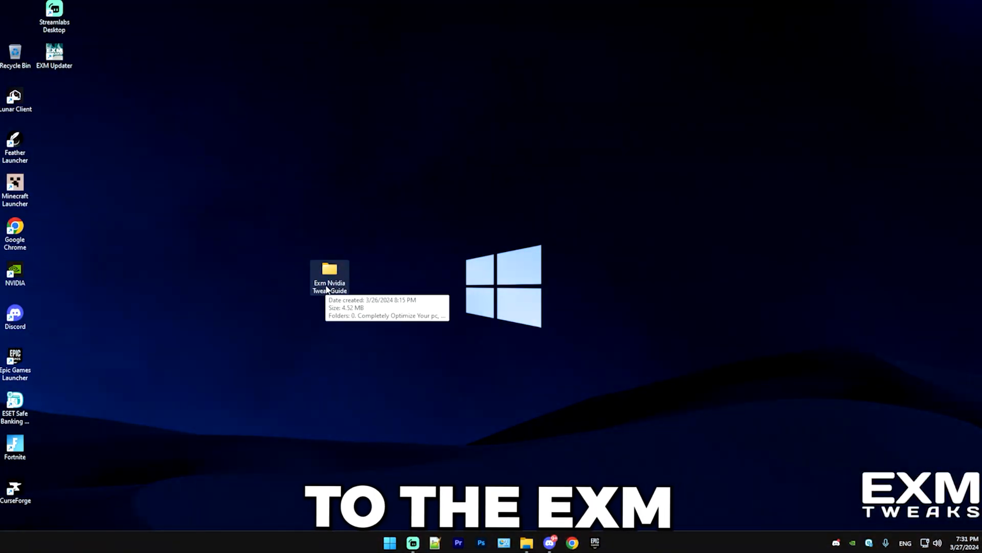
# - Run Msi Utility.exe from the guide folder and give the RTX 3080 MSI mode with High interrupt priority
pyautogui.doubleClick(329, 272)
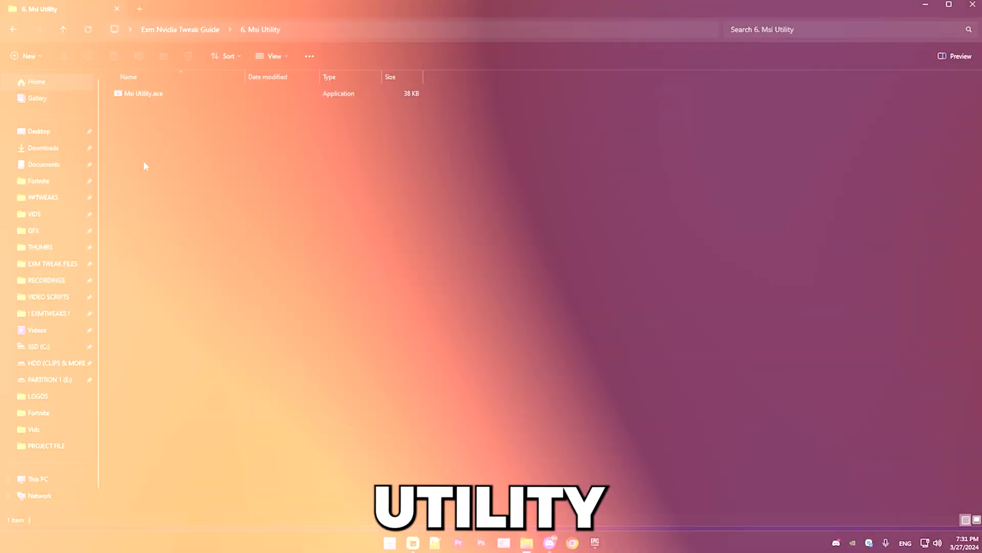
pyautogui.doubleClick(143, 93)
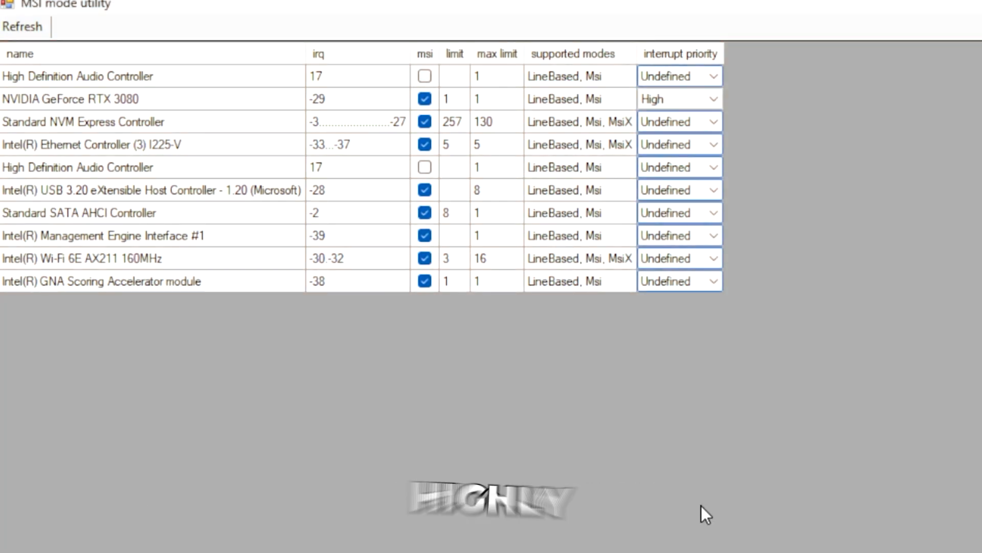
pyautogui.moveTo(216, 206)
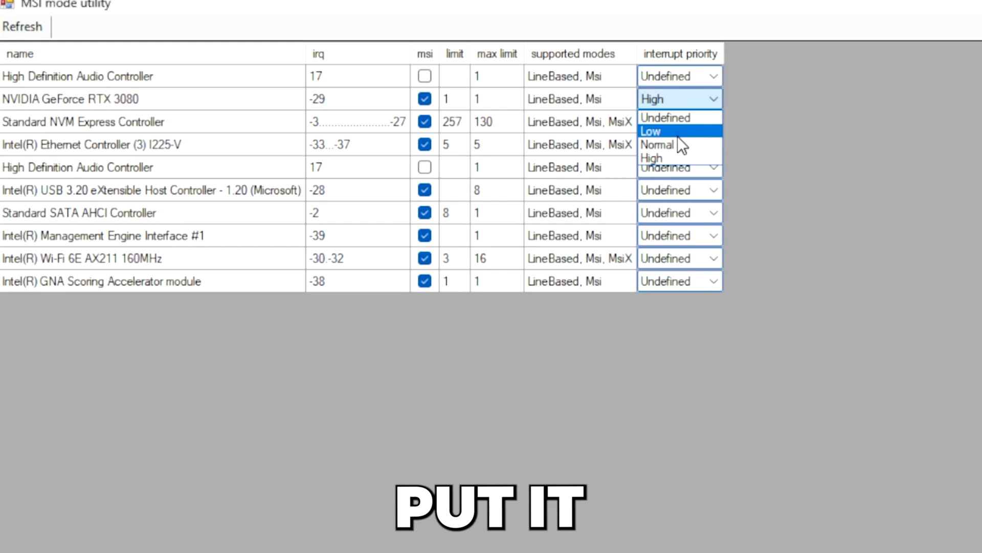
pyautogui.click(657, 144)
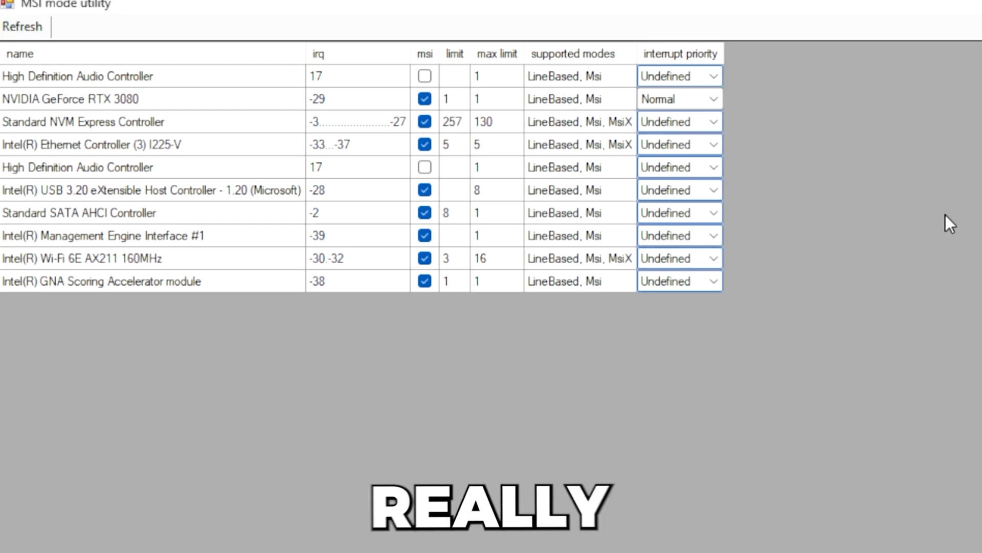
pyautogui.click(679, 98)
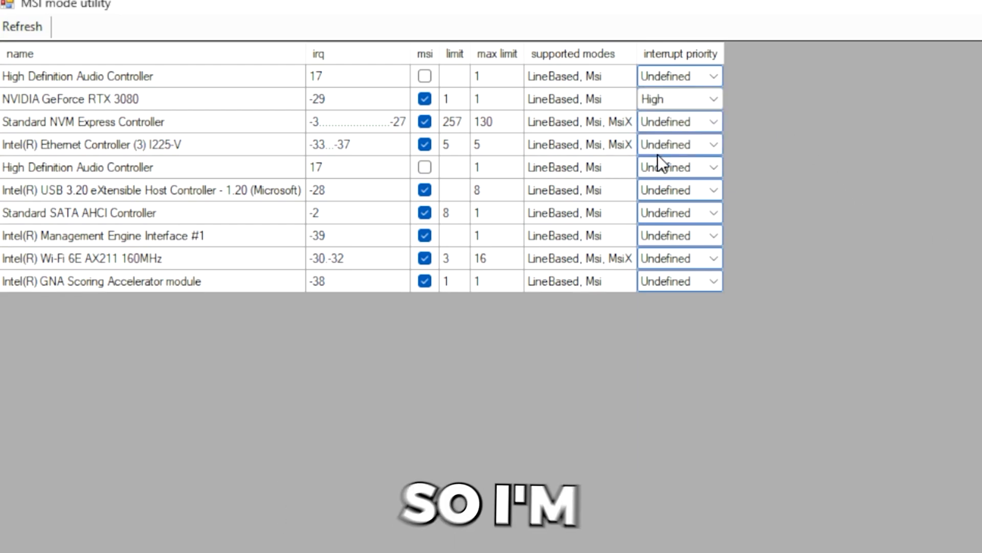